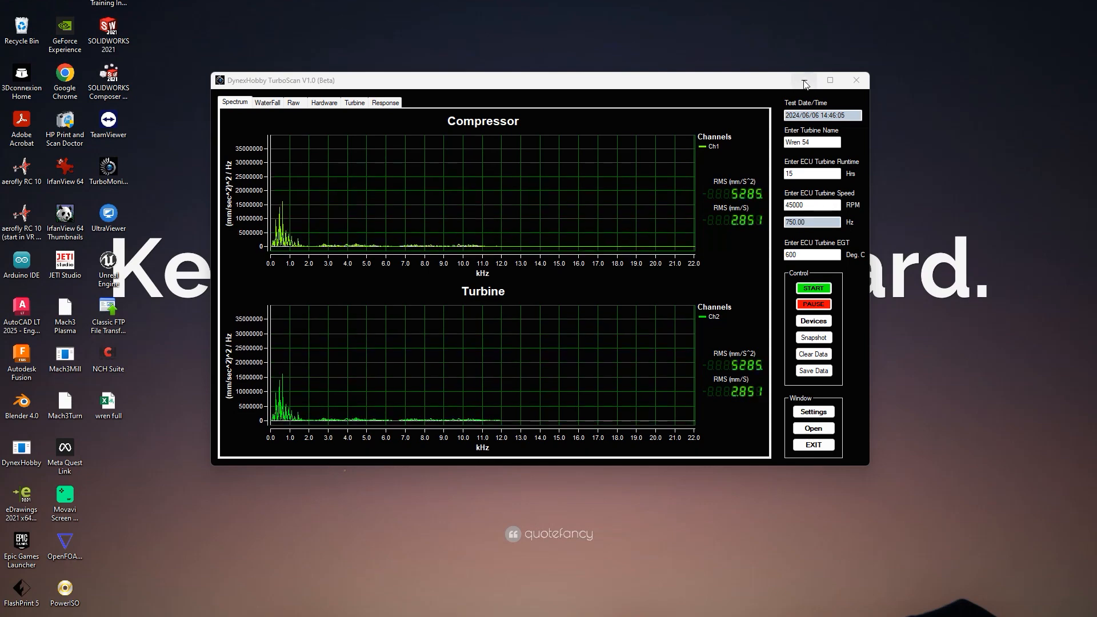
mouse_move(803, 82)
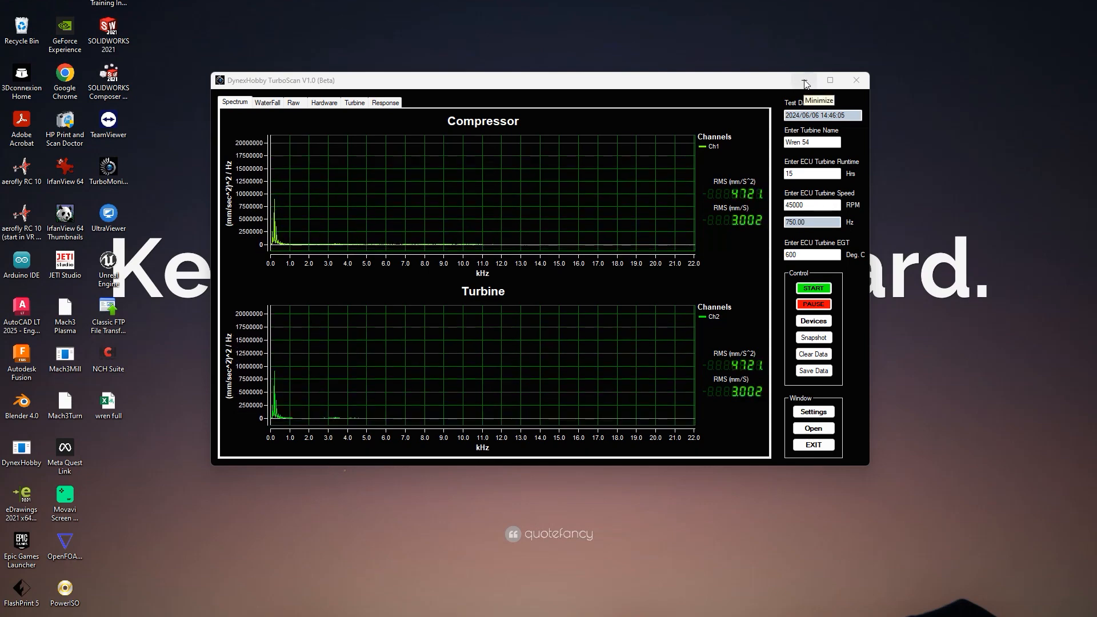
Minimize the TurboScan spectrum window to reveal the Turbine Bearing Monitoring slide.
left_click(803, 80)
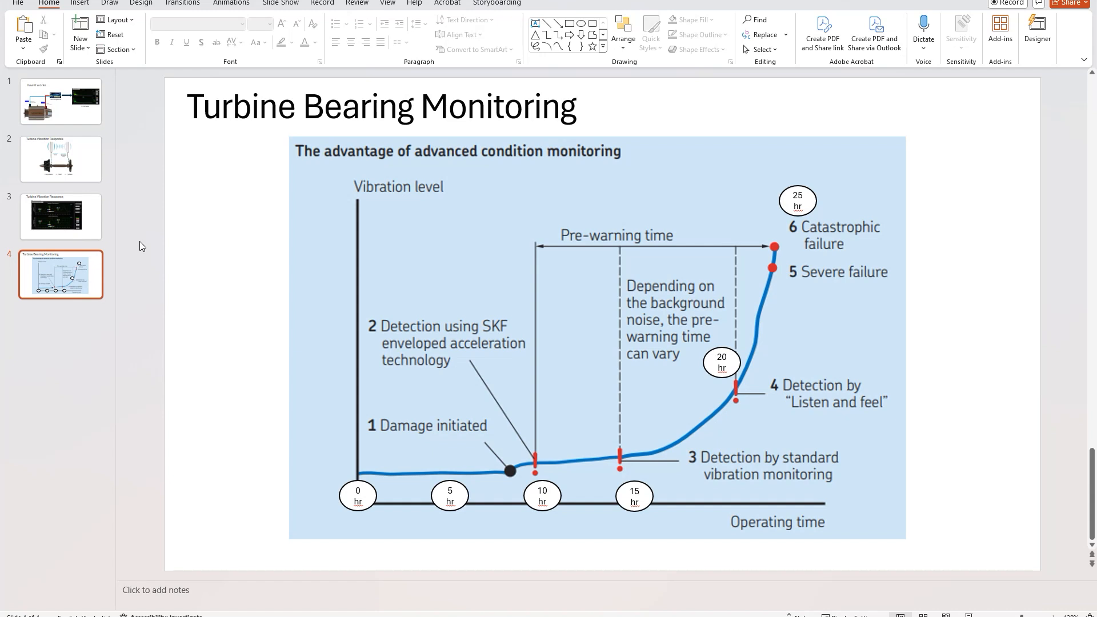
mouse_move(477, 214)
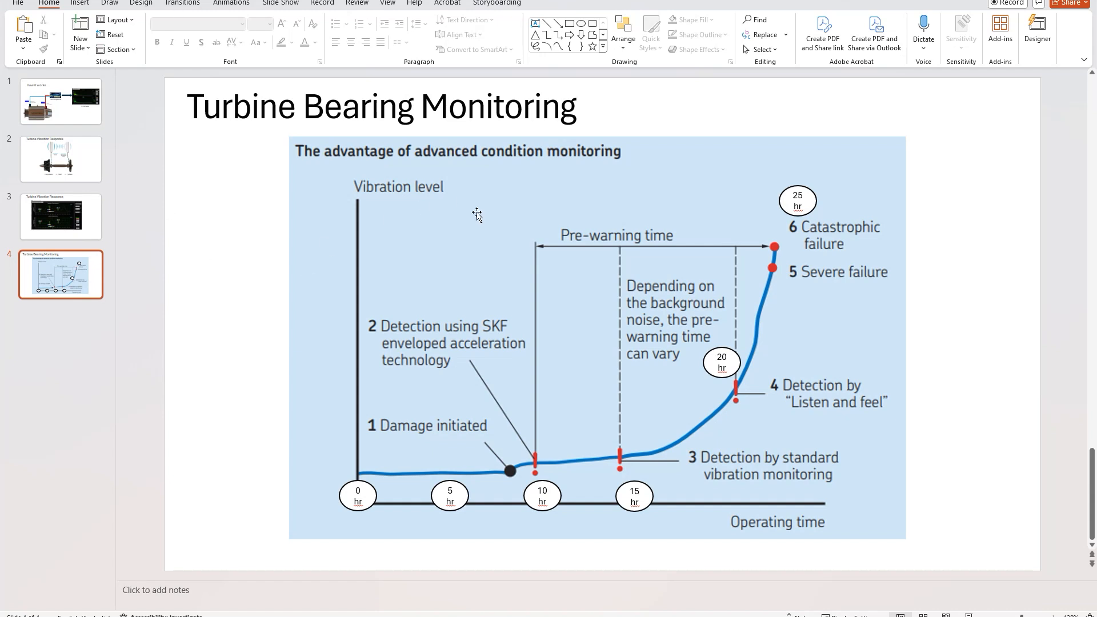
mouse_move(477, 269)
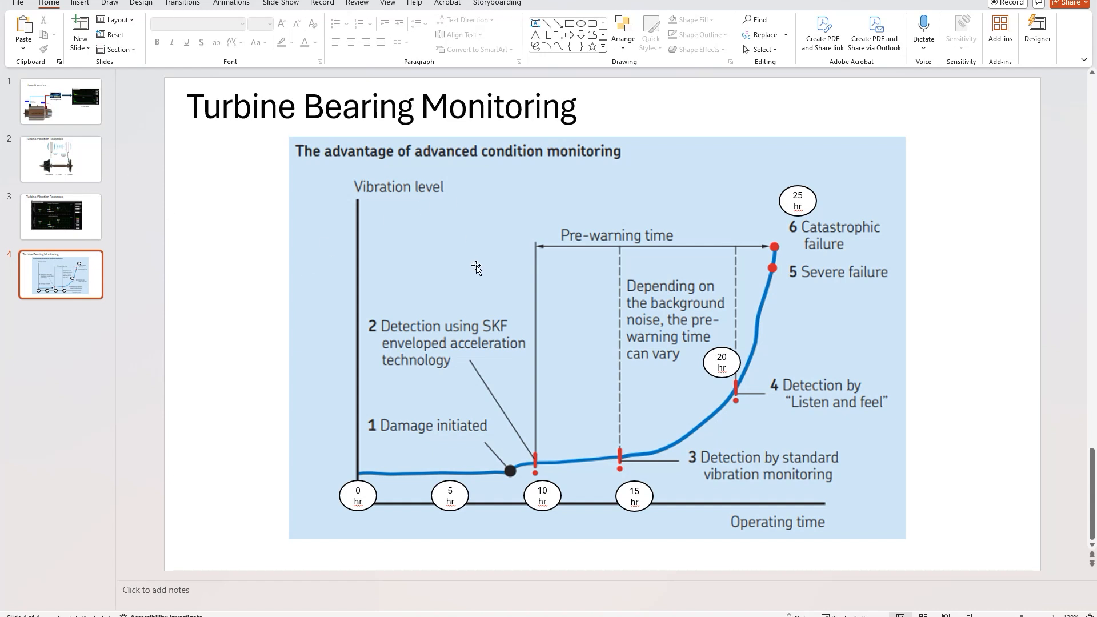
mouse_move(356, 477)
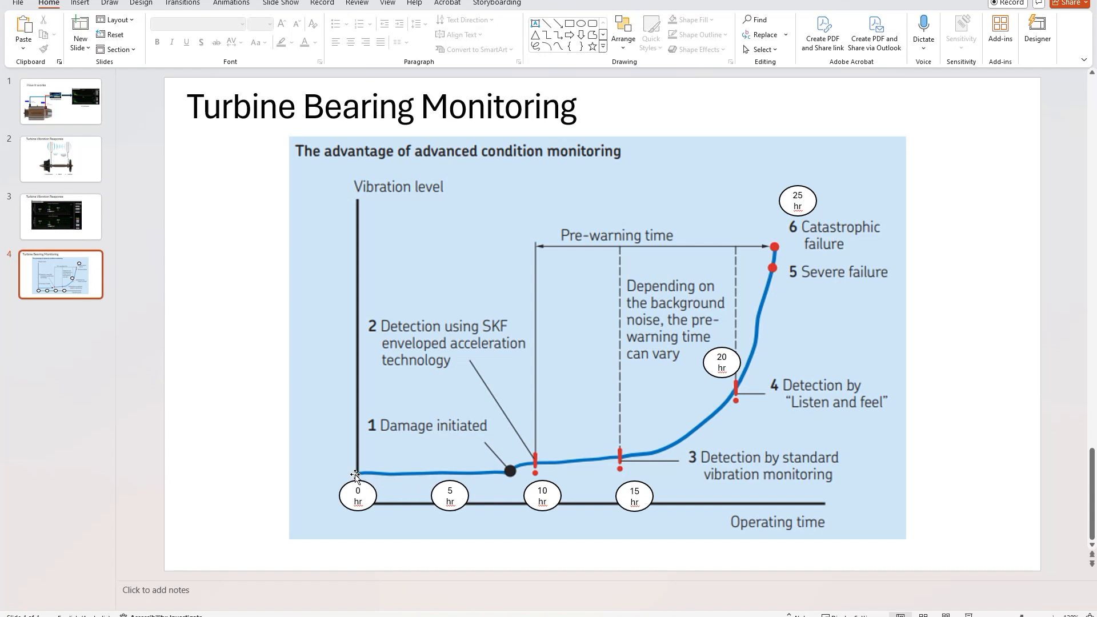
mouse_move(579, 466)
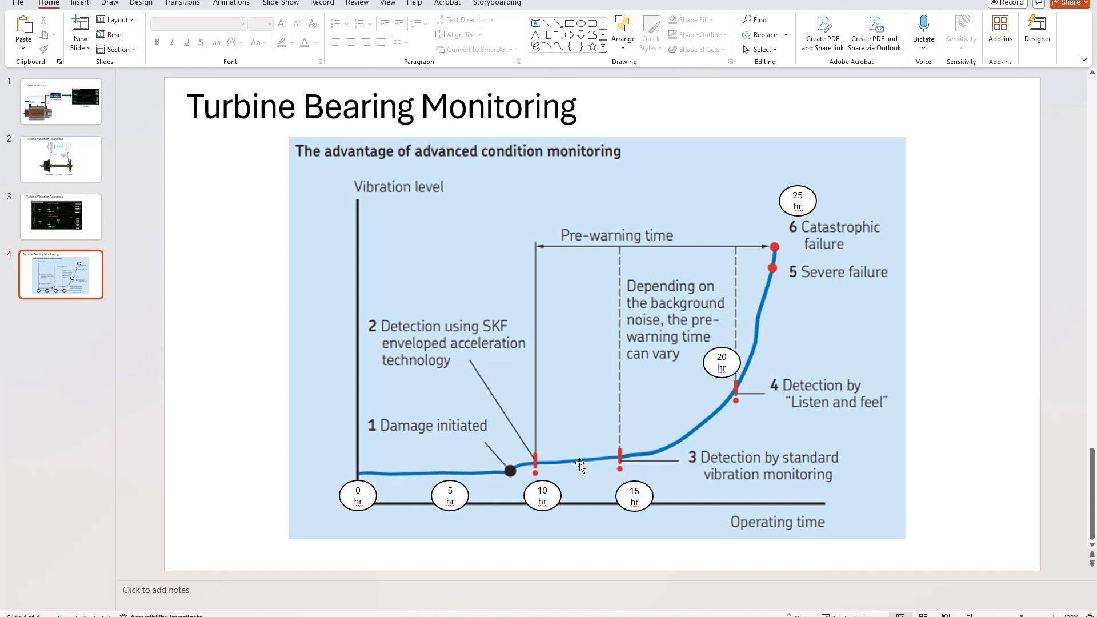
mouse_move(787, 267)
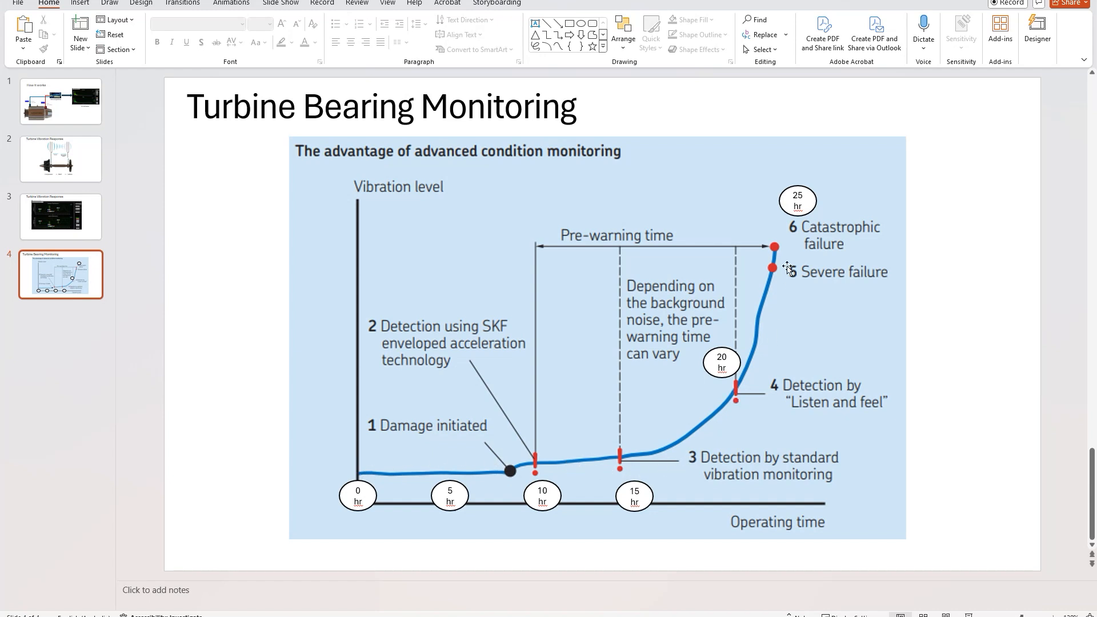
mouse_move(331, 471)
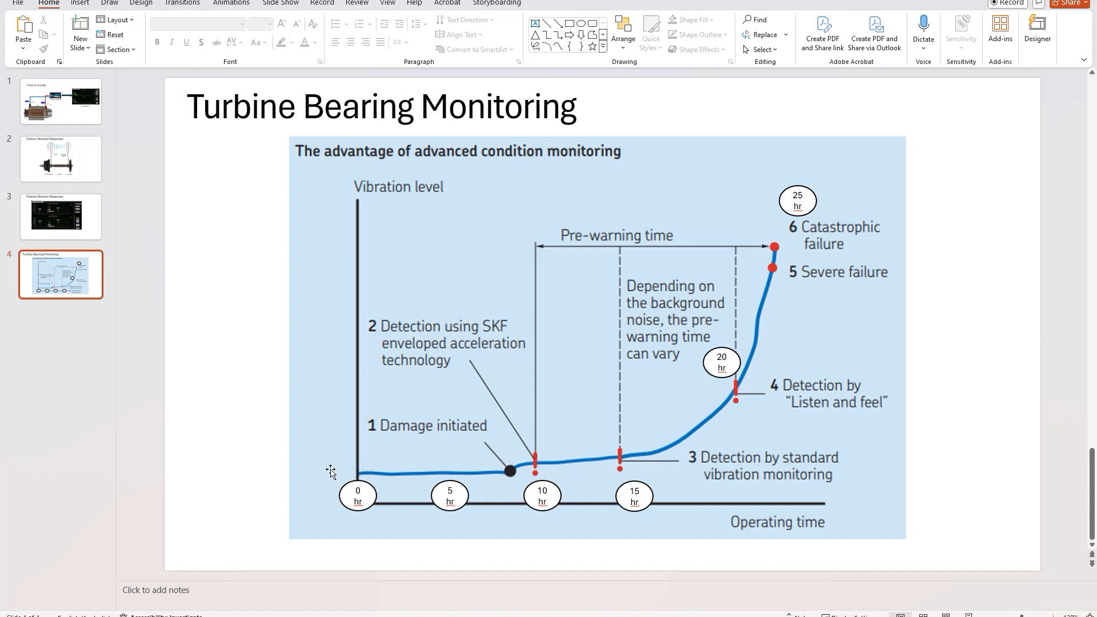
mouse_move(780, 276)
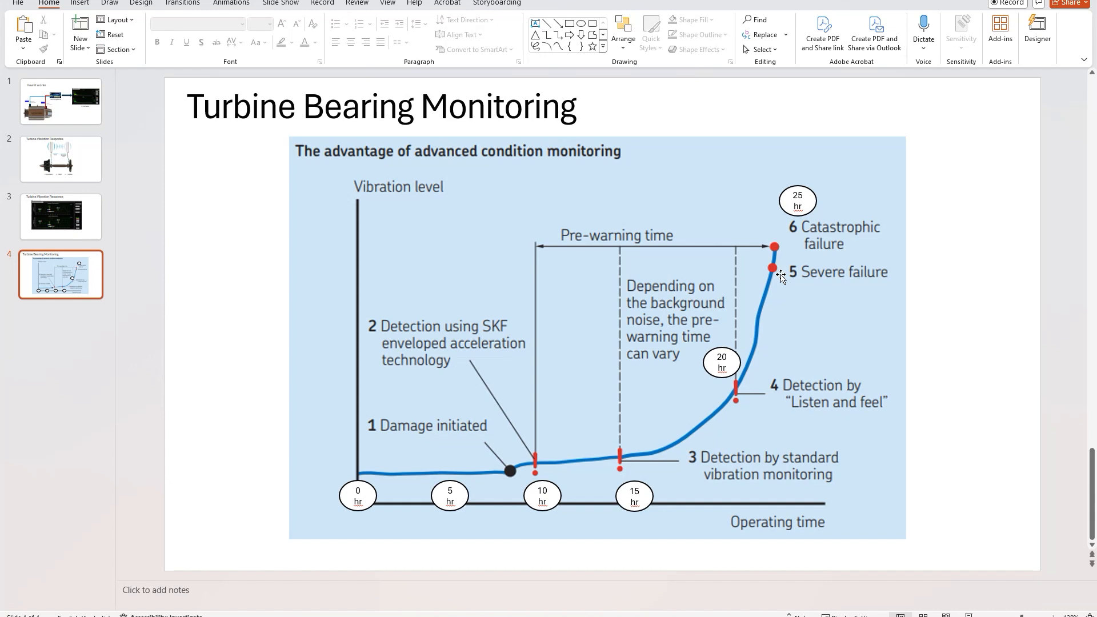
mouse_move(769, 373)
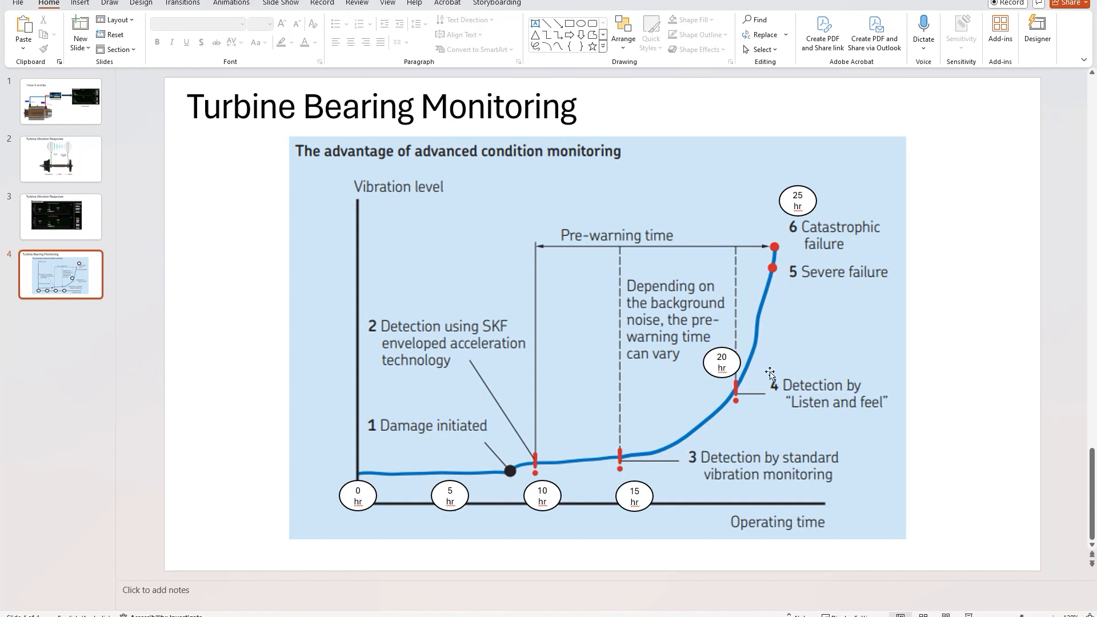
mouse_move(570, 445)
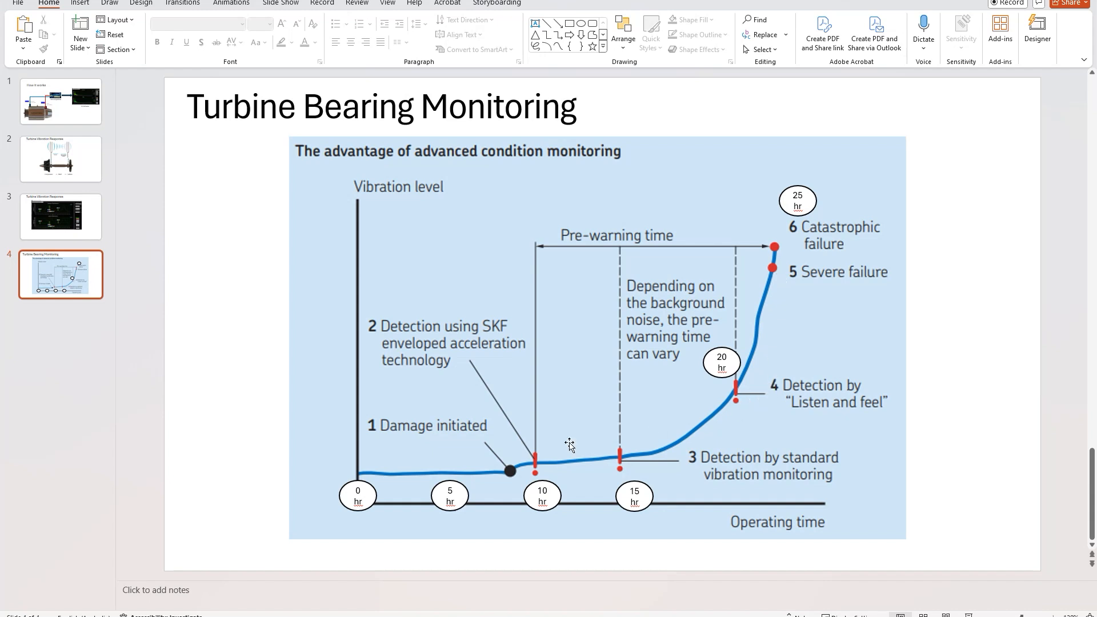
mouse_move(563, 496)
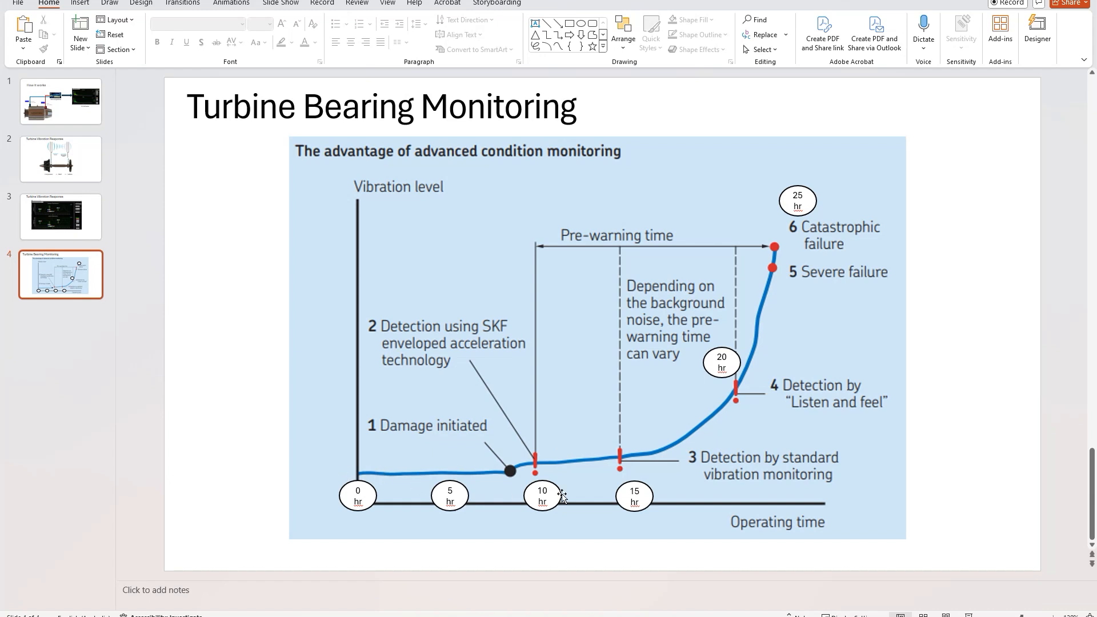
mouse_move(777, 294)
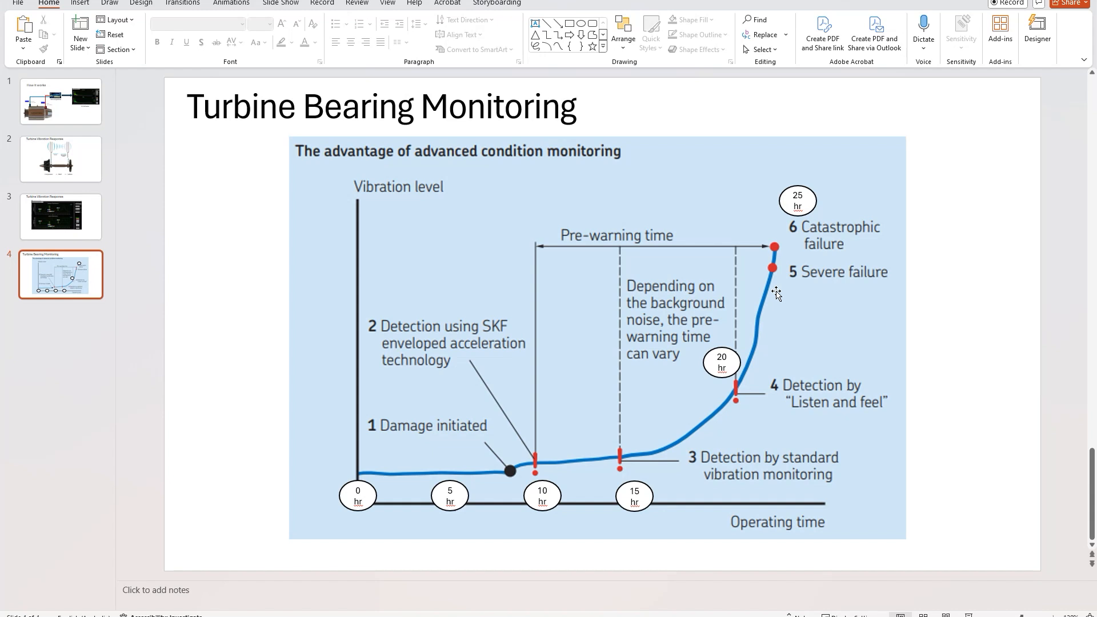
mouse_move(794, 316)
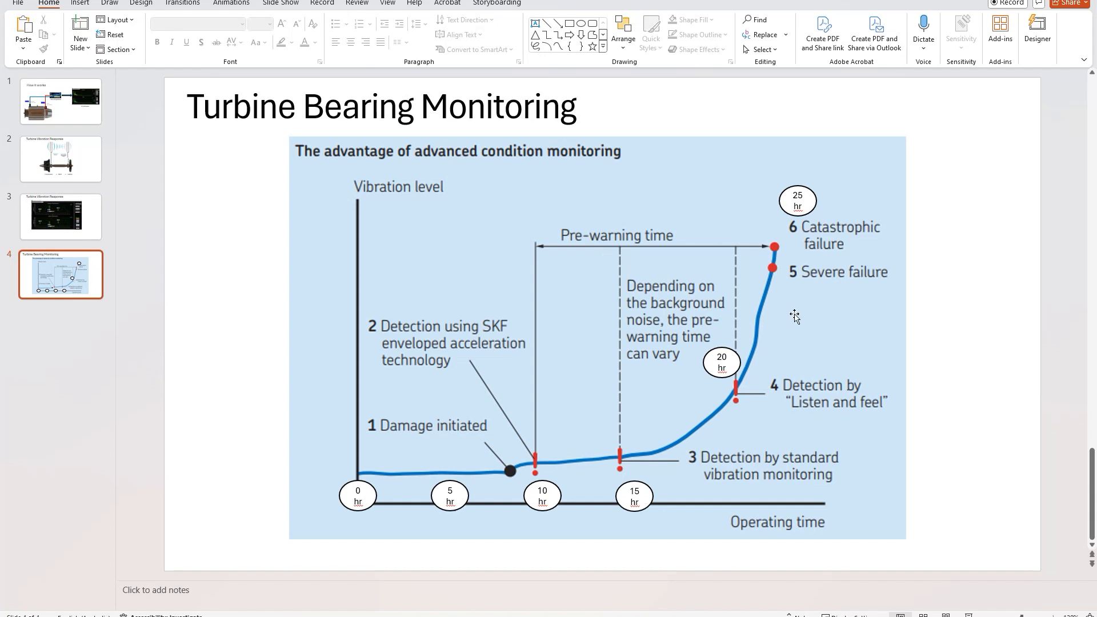
mouse_move(819, 350)
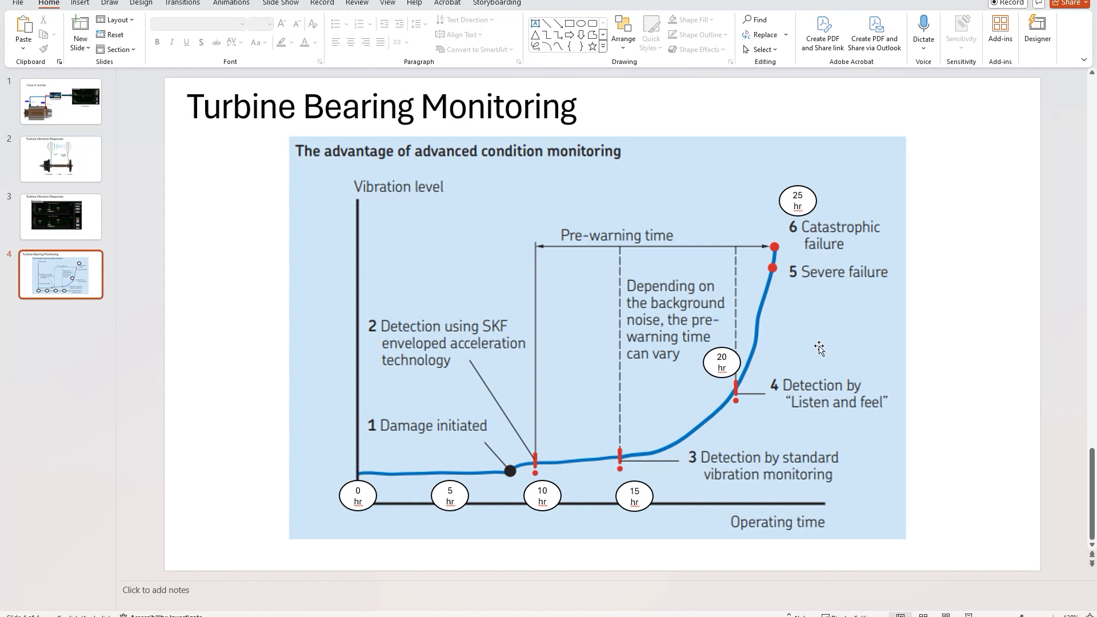
mouse_move(639, 506)
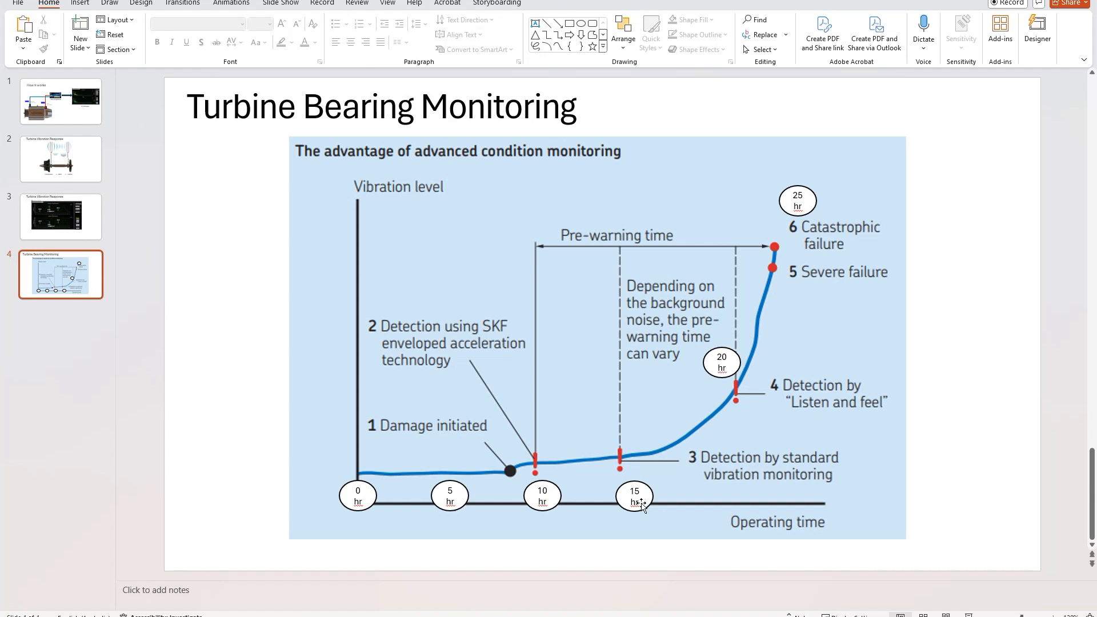
mouse_move(811, 207)
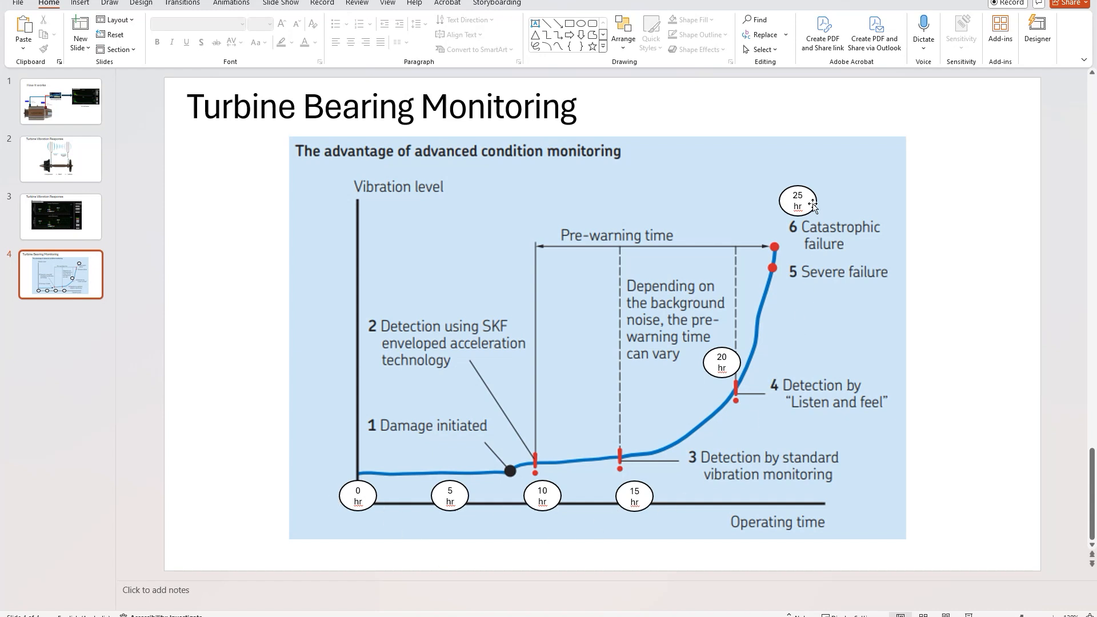
mouse_move(653, 508)
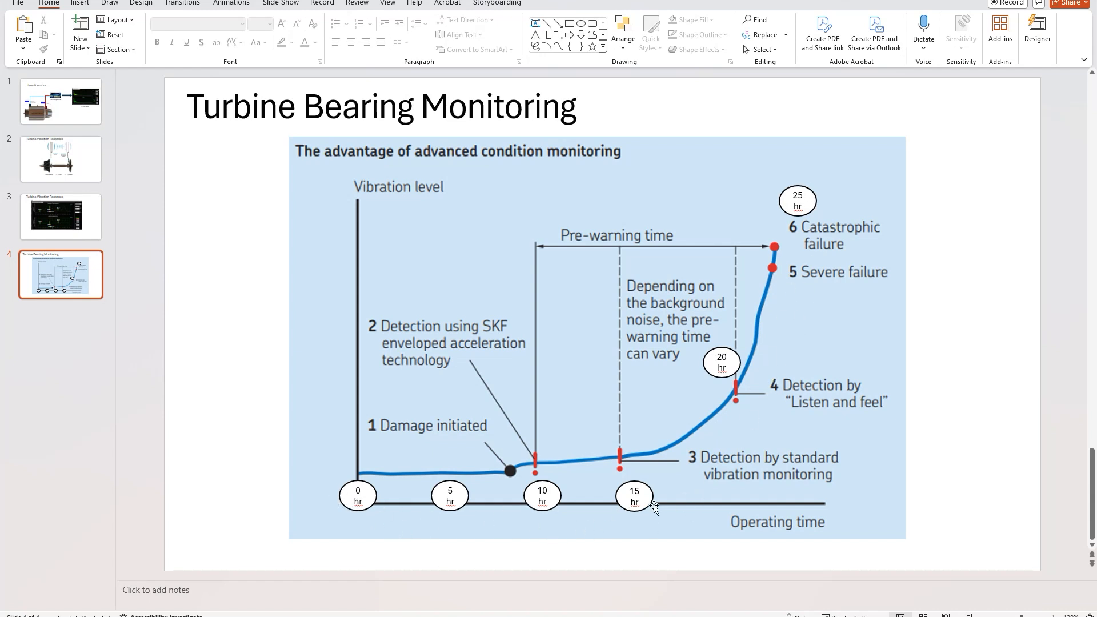
mouse_move(801, 303)
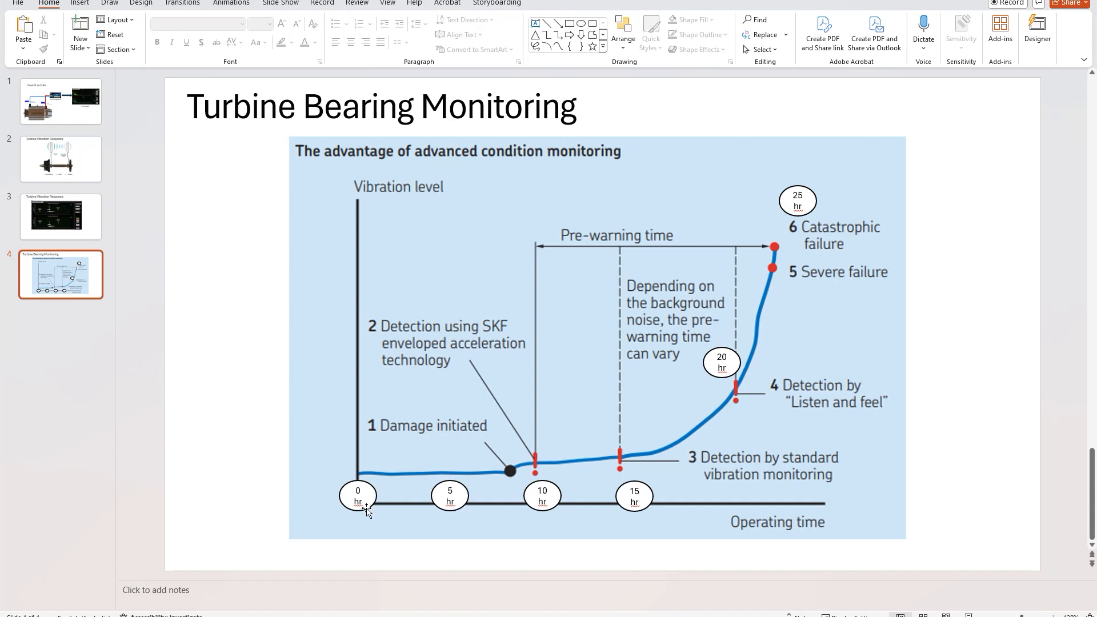
mouse_move(322, 249)
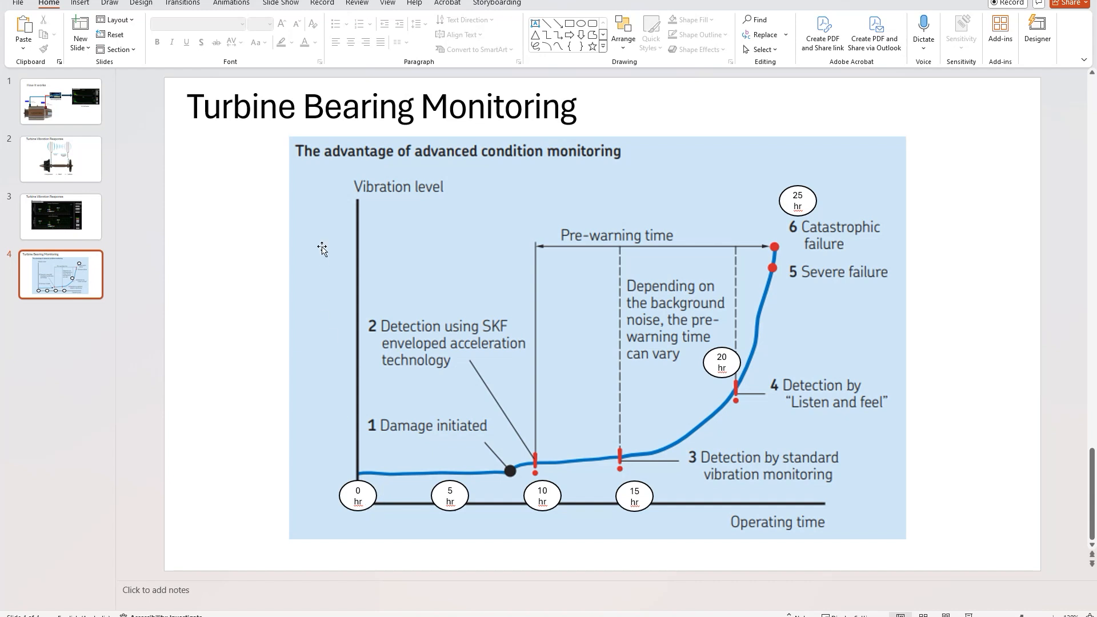
mouse_move(342, 475)
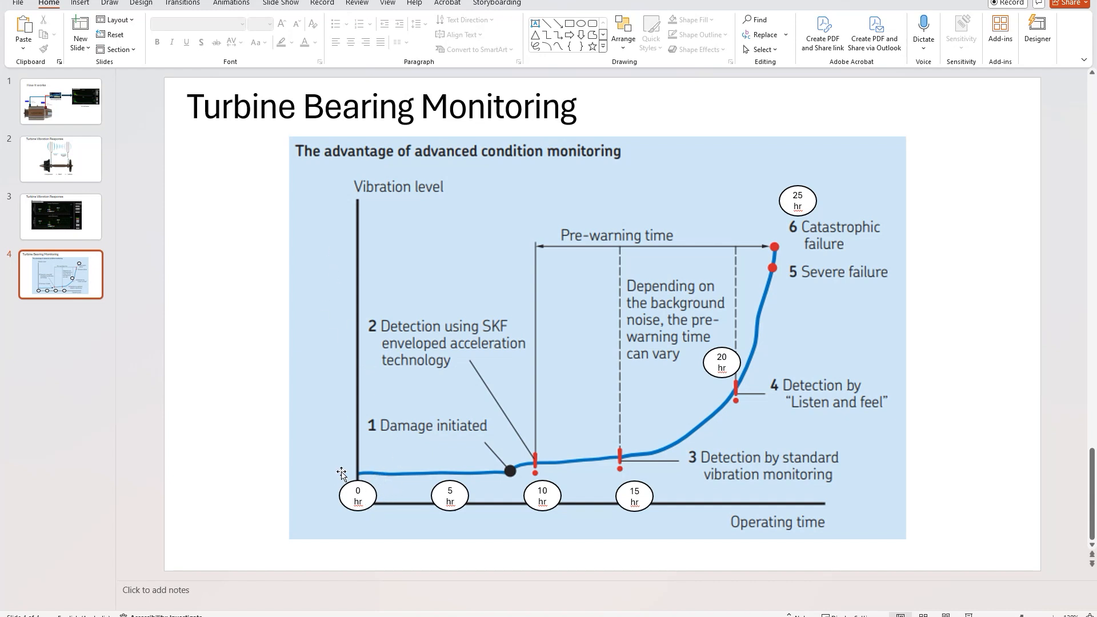
mouse_move(390, 526)
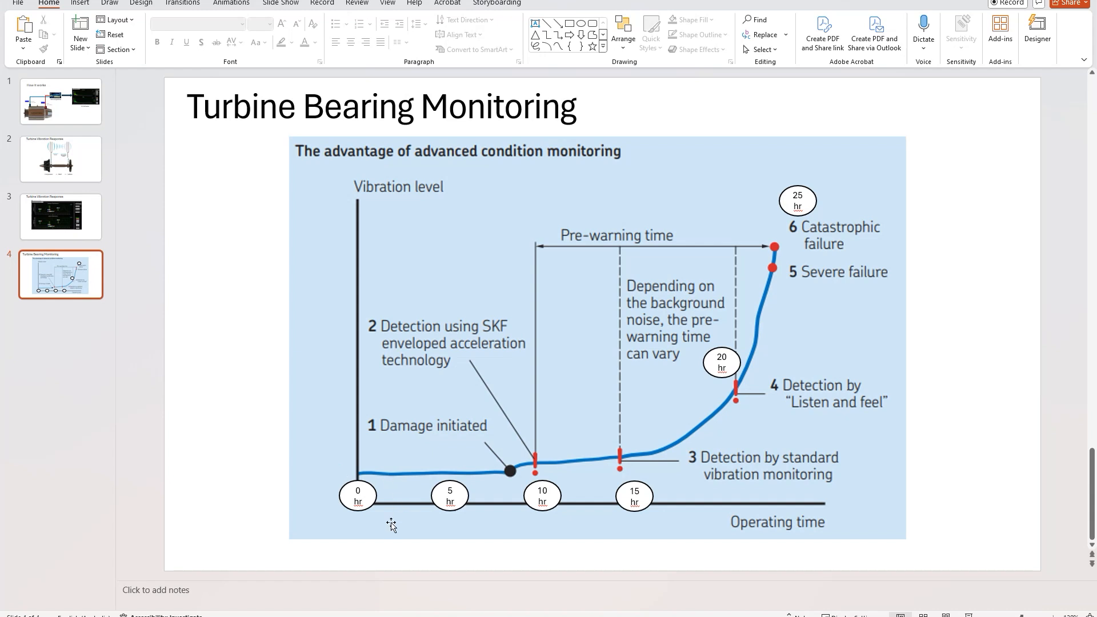
mouse_move(409, 485)
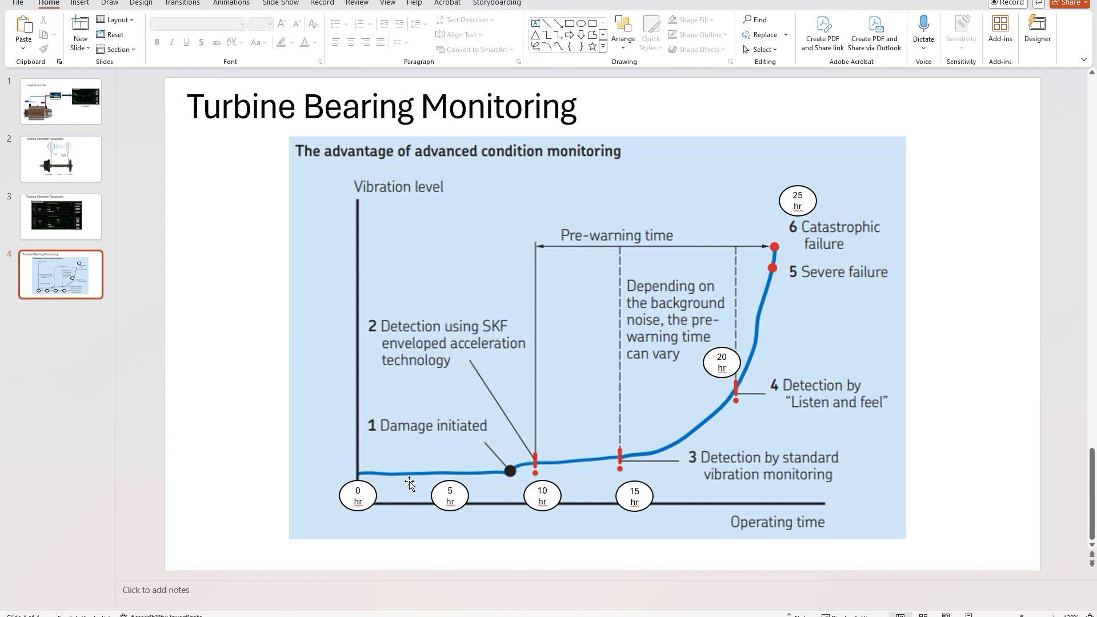
mouse_move(534, 470)
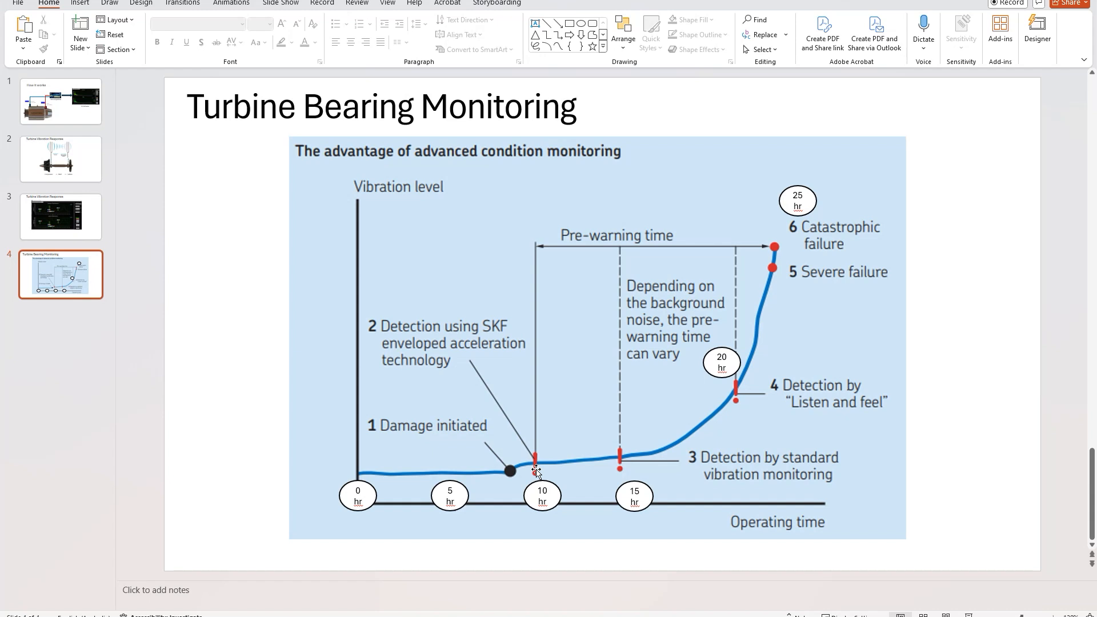
mouse_move(536, 502)
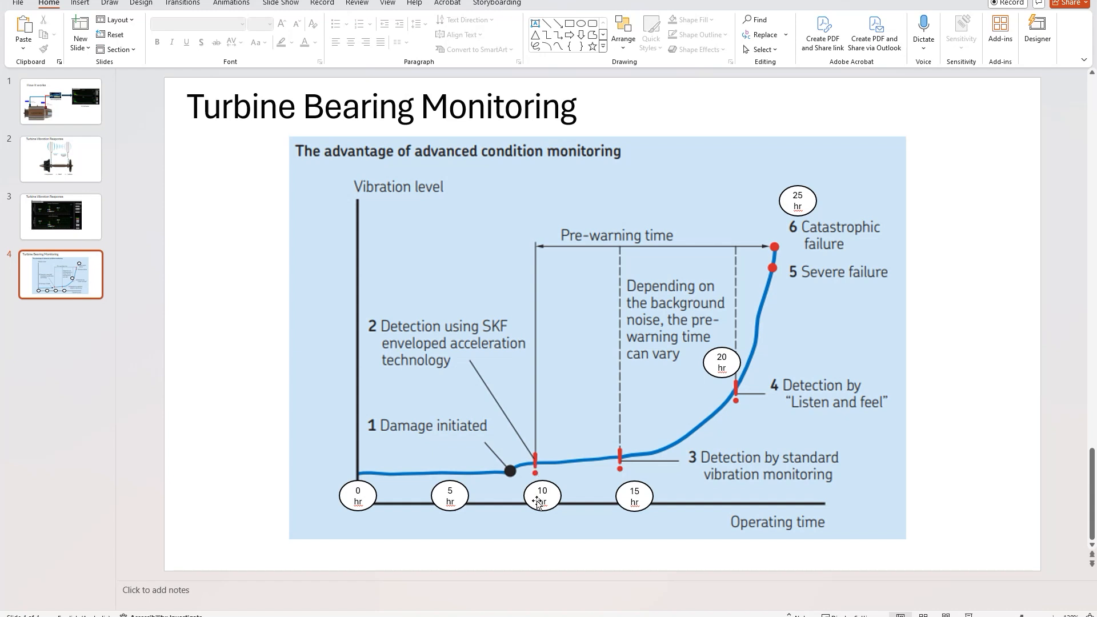
mouse_move(538, 482)
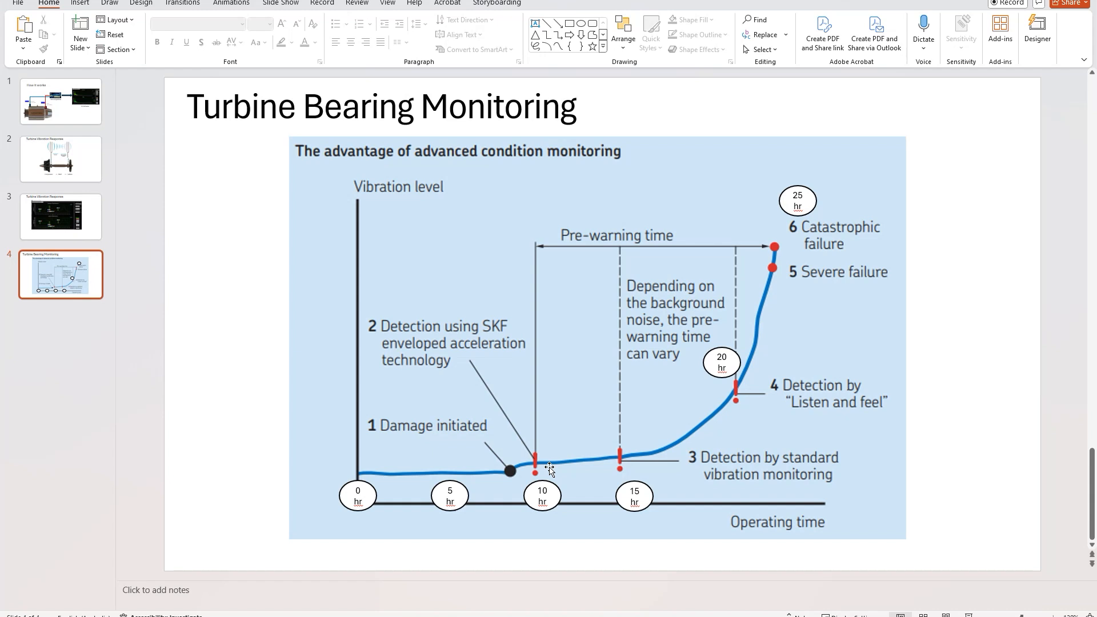
mouse_move(632, 468)
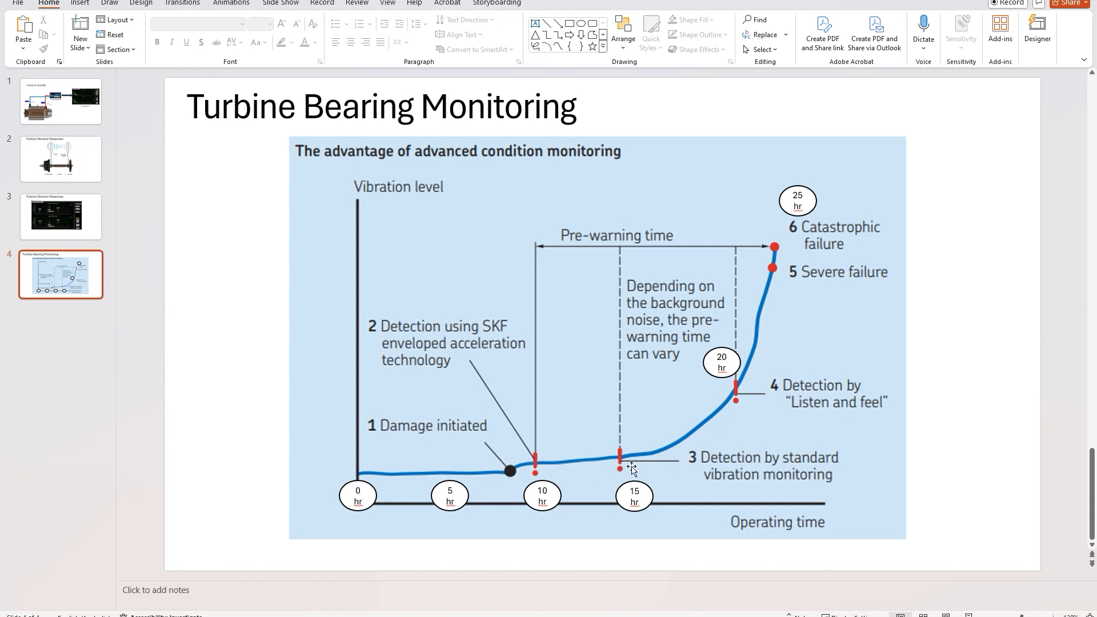
mouse_move(646, 458)
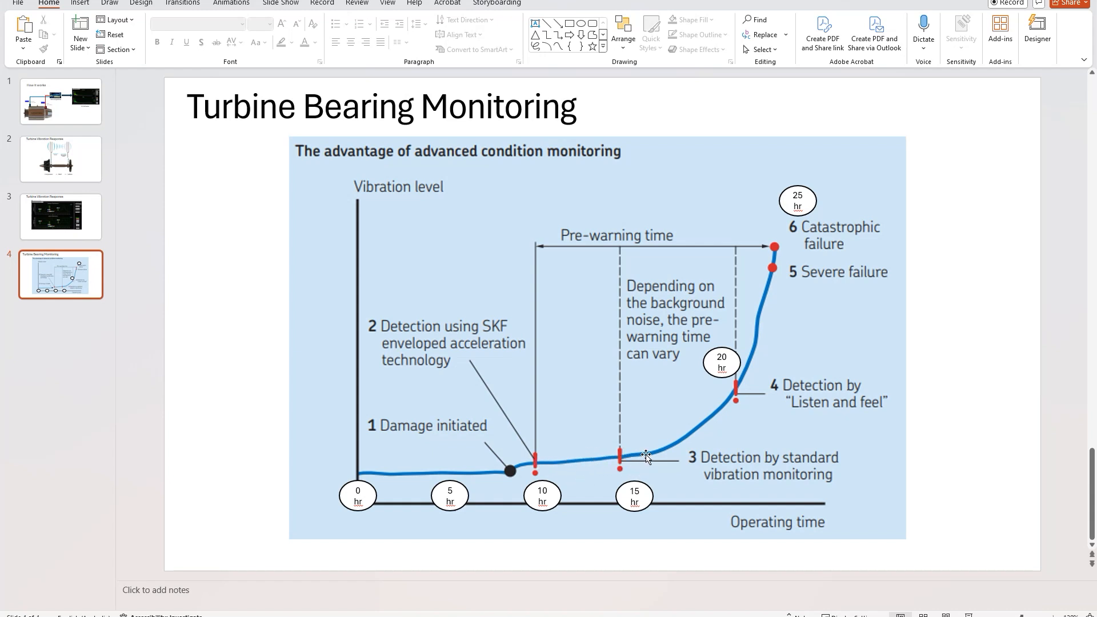
mouse_move(674, 453)
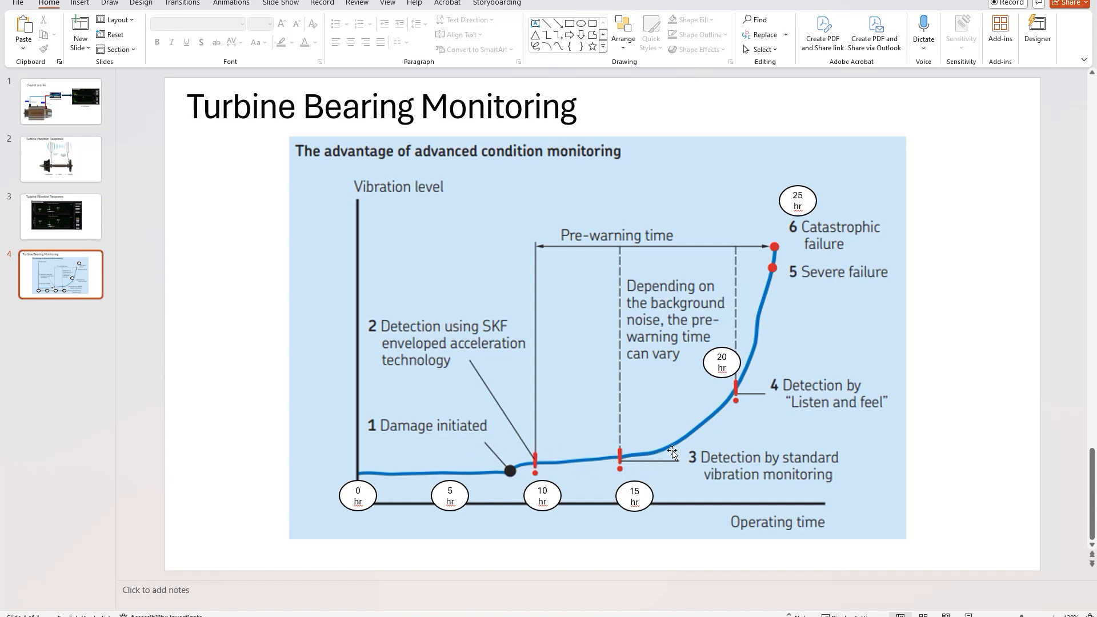
mouse_move(738, 398)
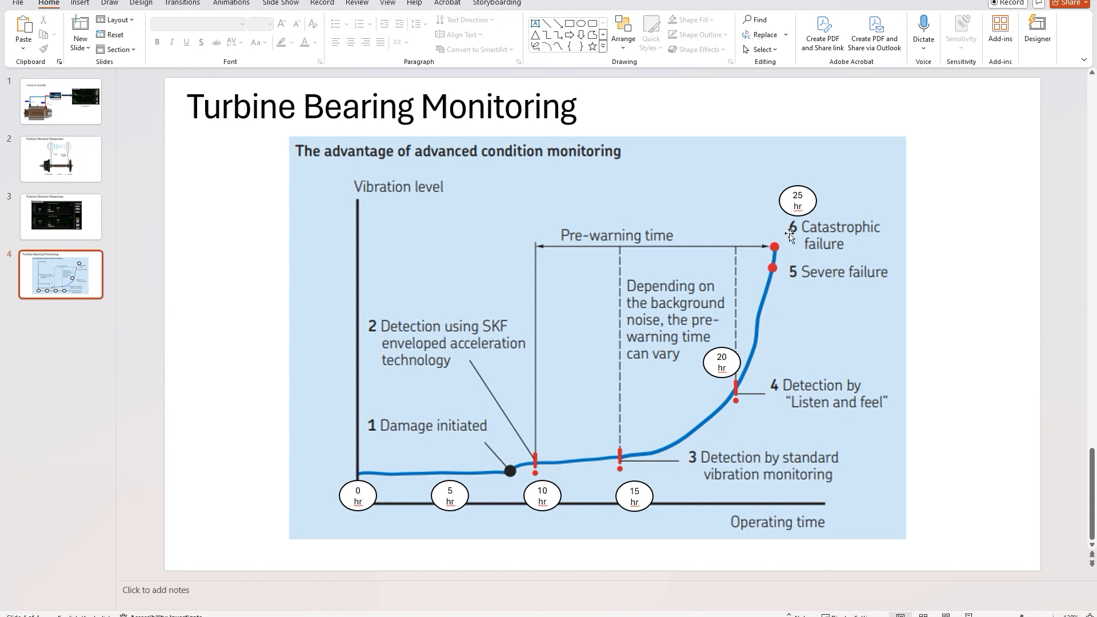
mouse_move(782, 226)
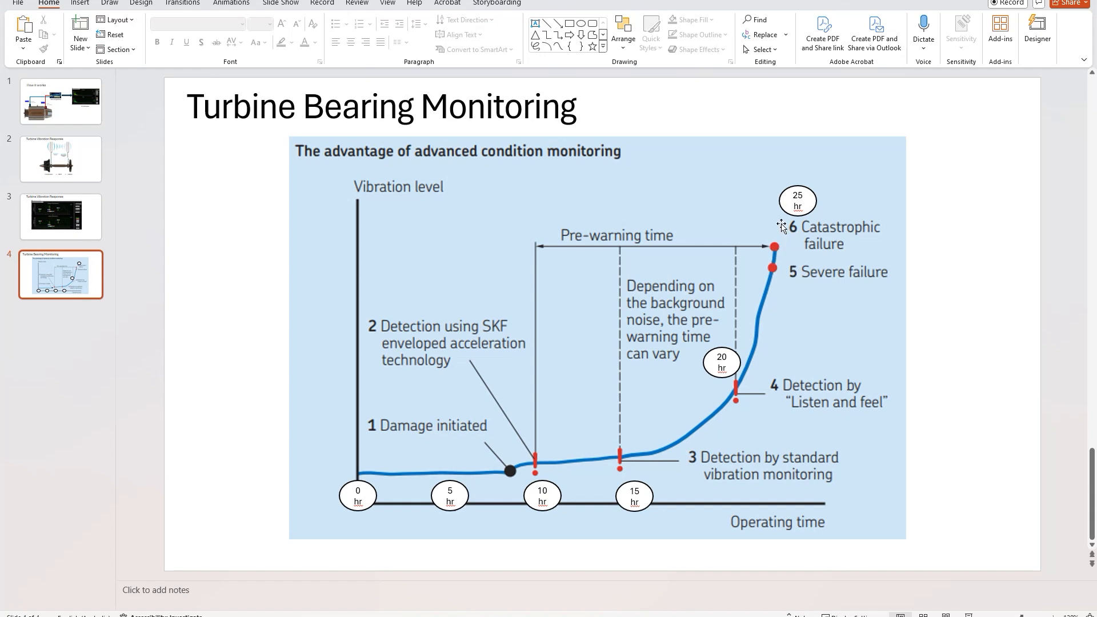
mouse_move(609, 506)
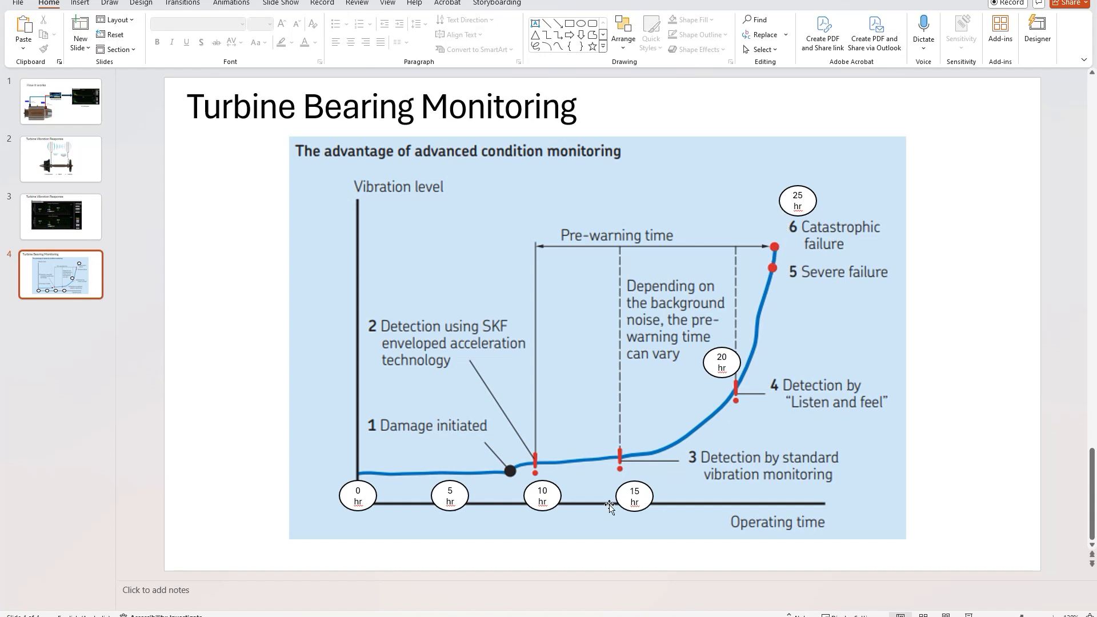
mouse_move(384, 498)
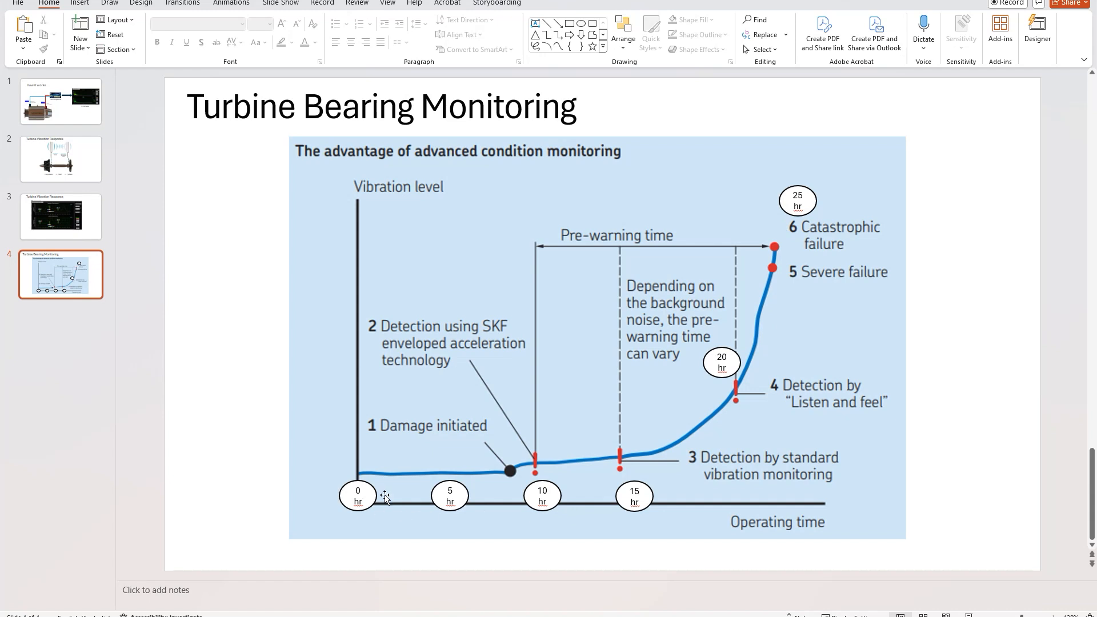
mouse_move(324, 482)
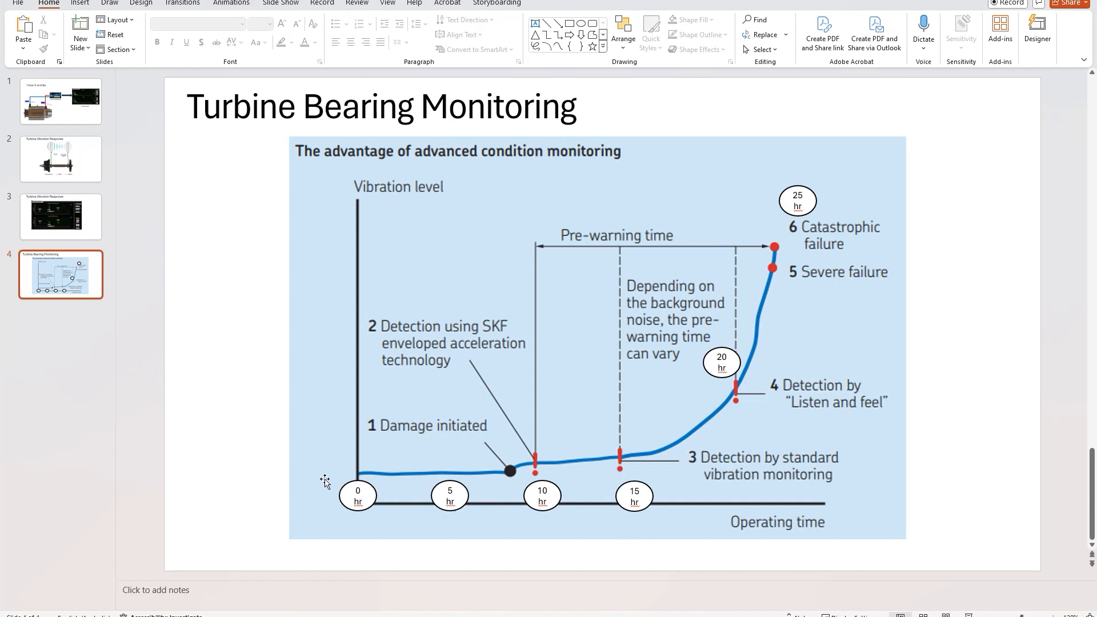
mouse_move(791, 231)
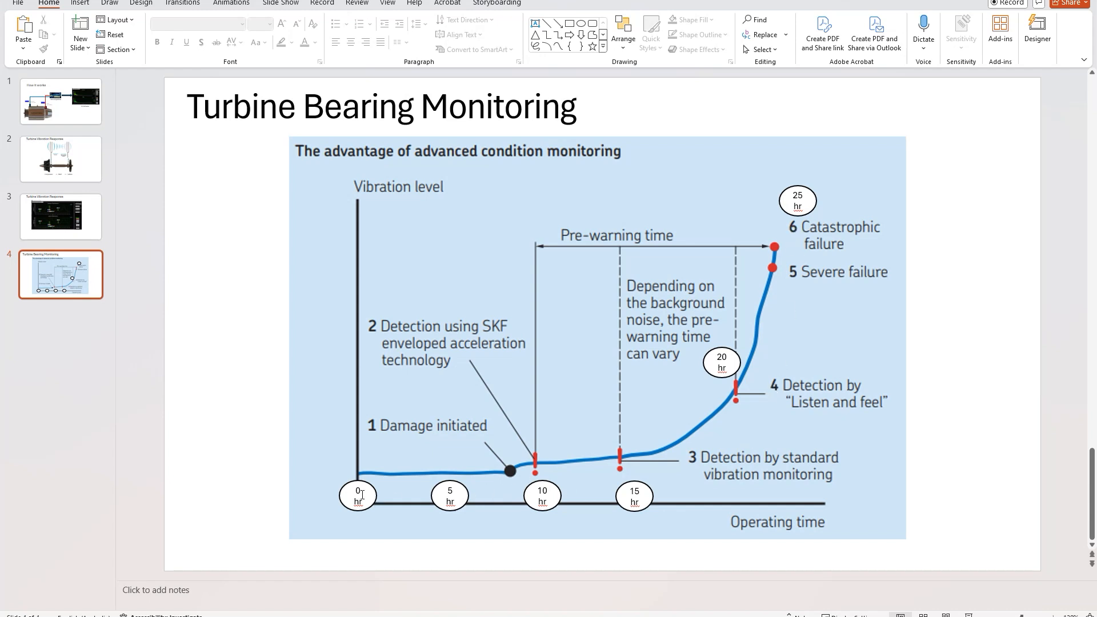
mouse_move(808, 225)
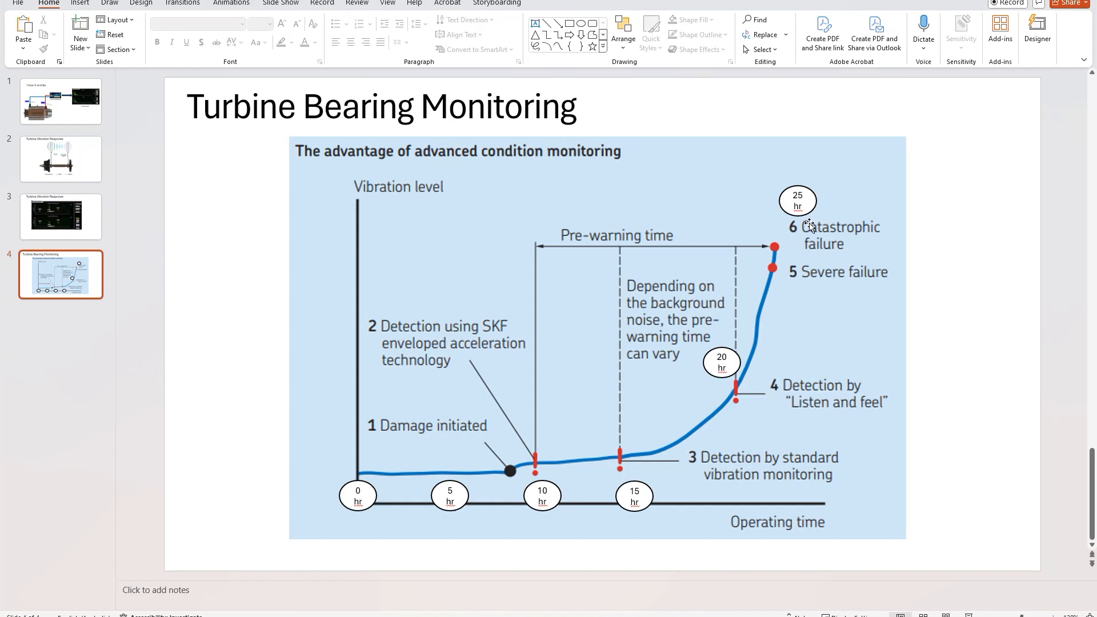
mouse_move(788, 257)
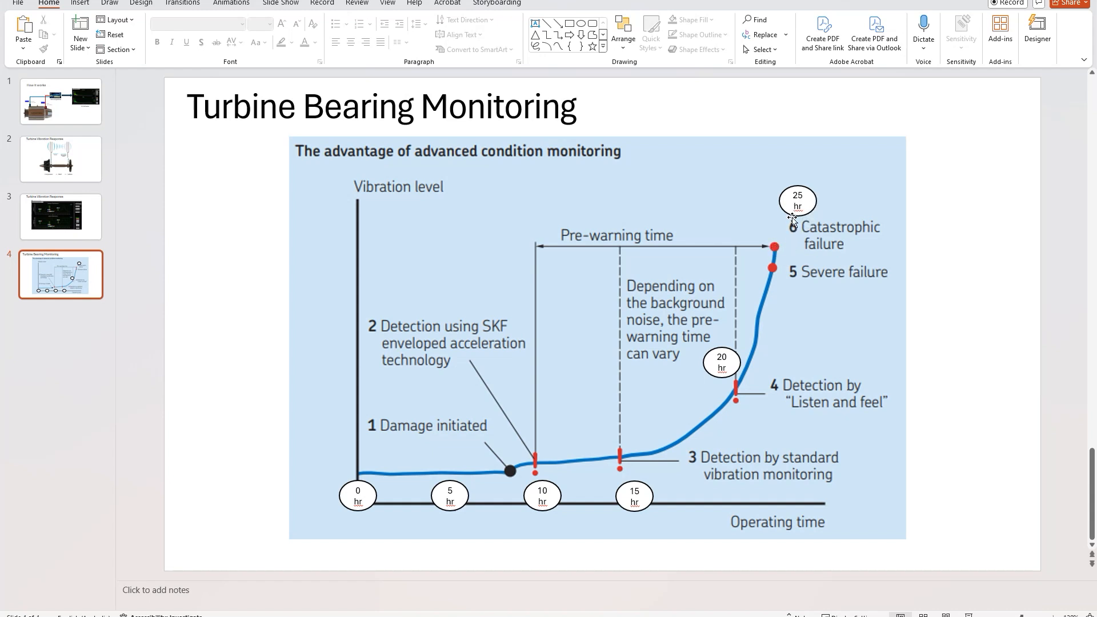
mouse_move(796, 214)
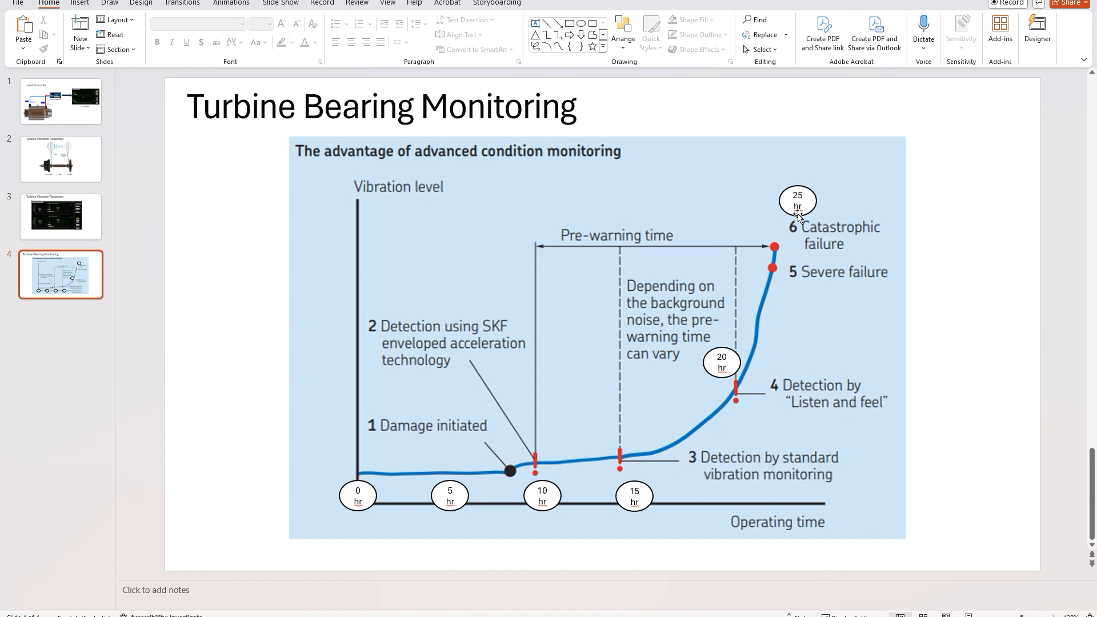
mouse_move(796, 219)
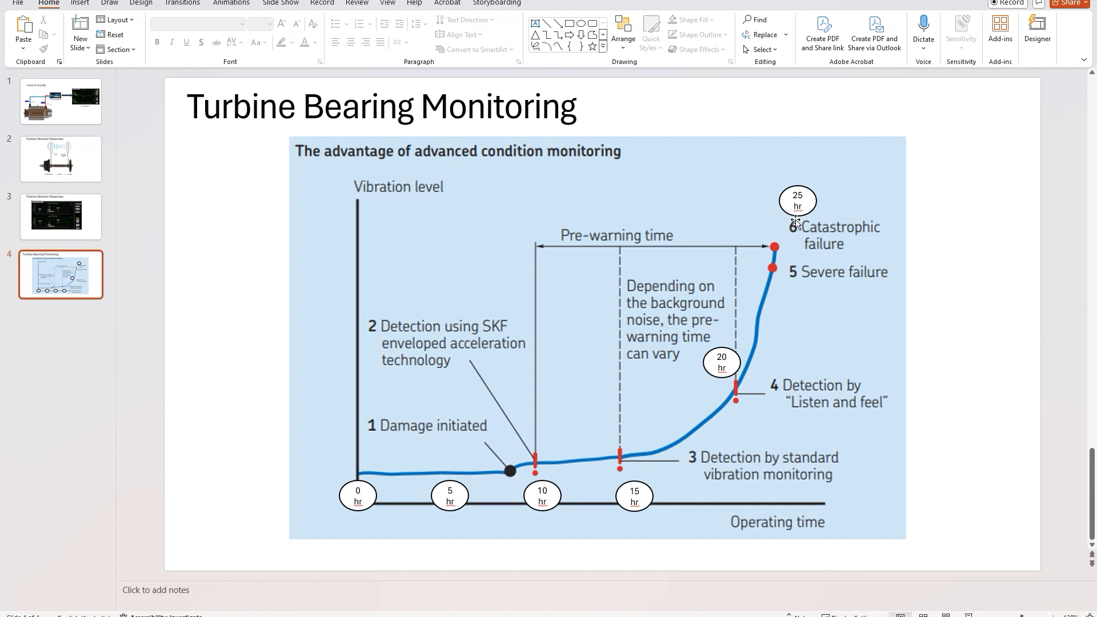
mouse_move(757, 272)
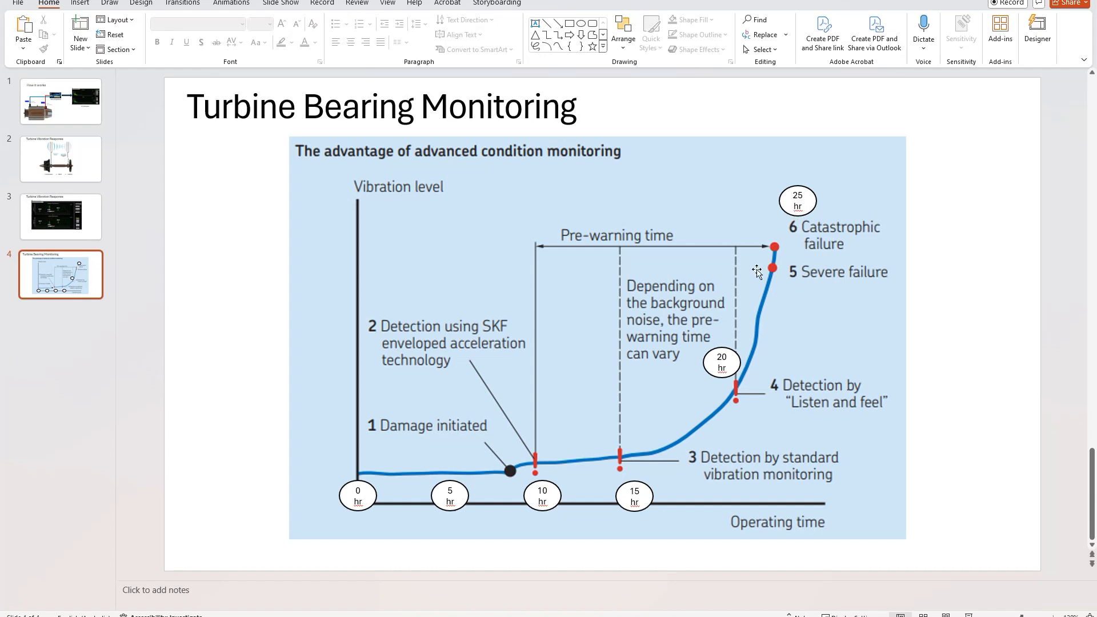
mouse_move(401, 491)
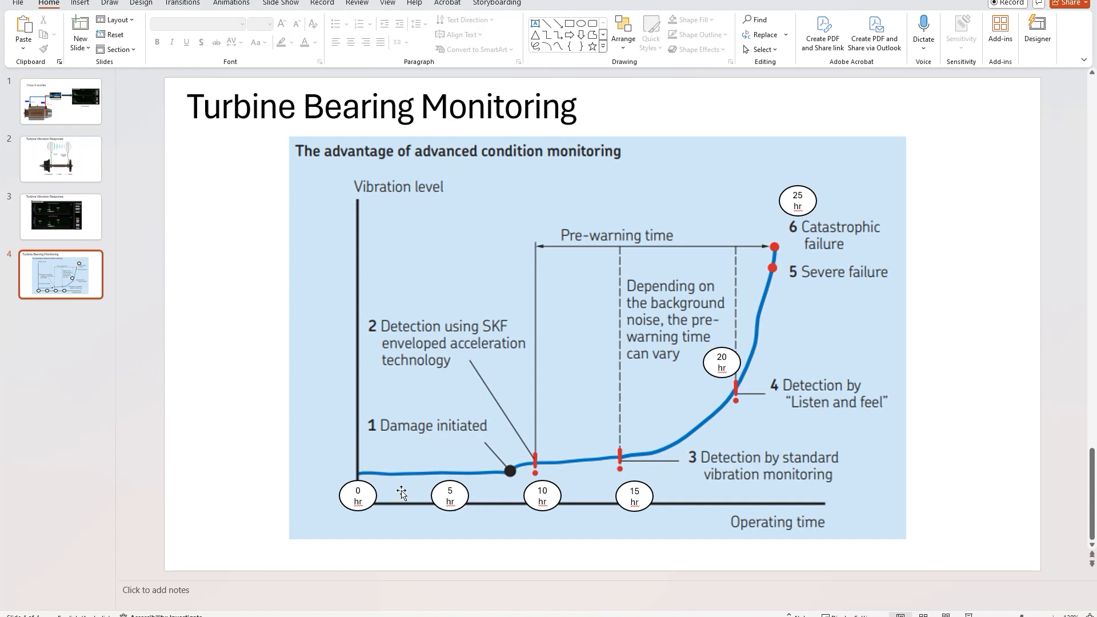
mouse_move(379, 492)
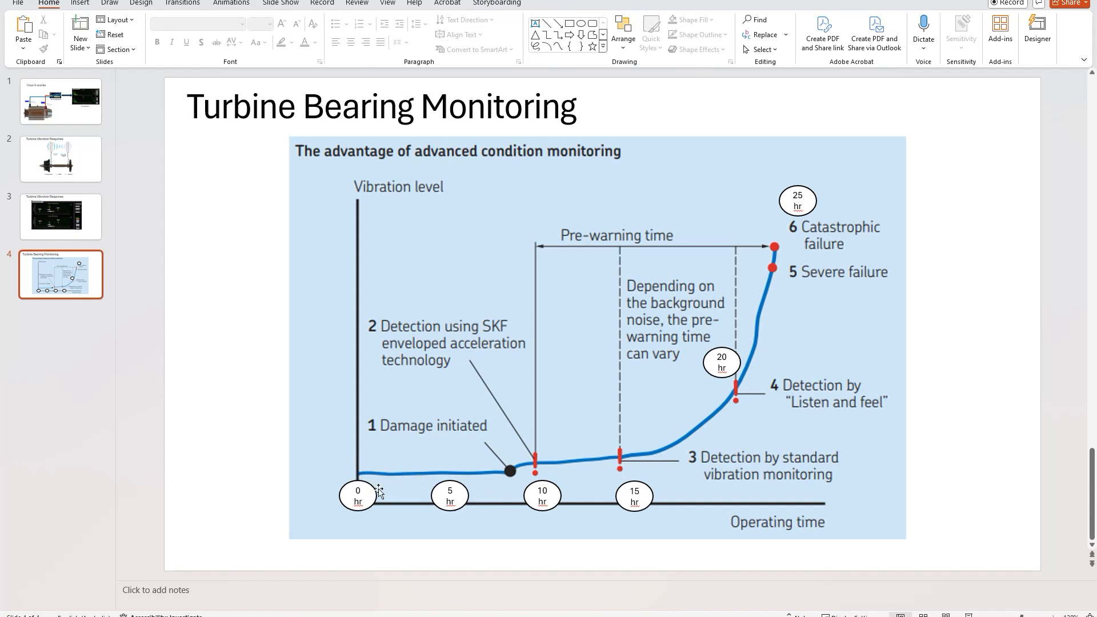
mouse_move(447, 491)
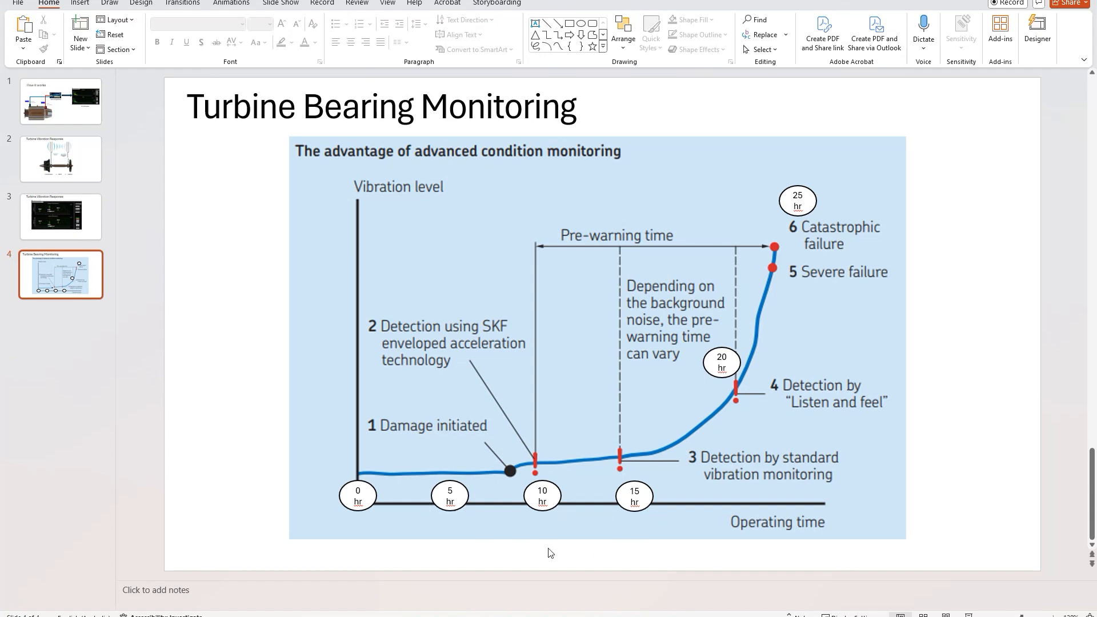
mouse_move(378, 500)
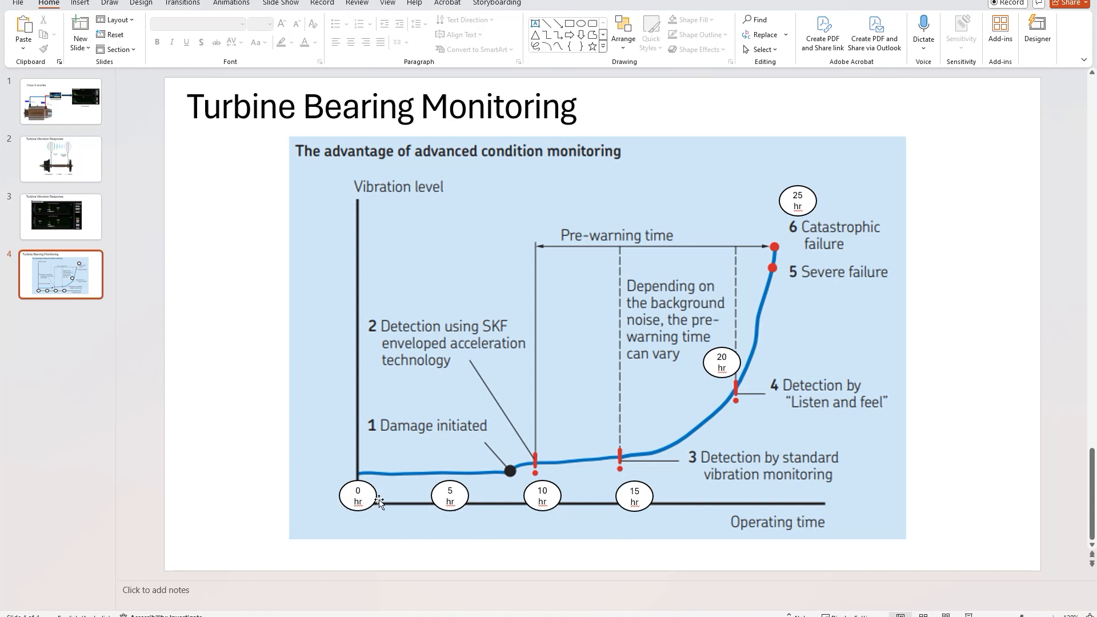
mouse_move(375, 523)
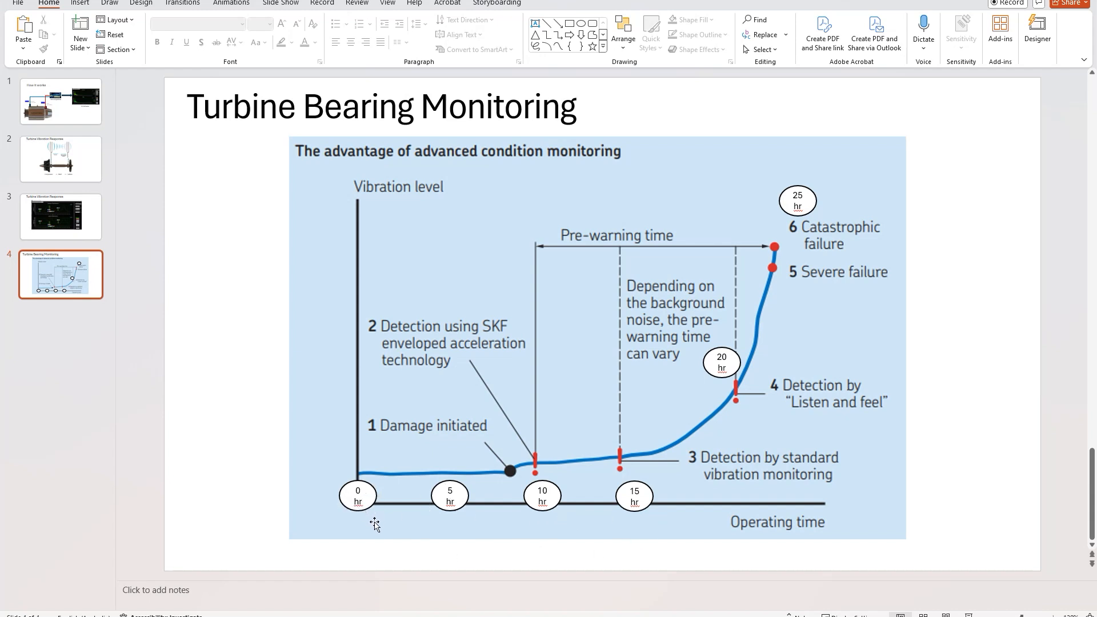
mouse_move(378, 477)
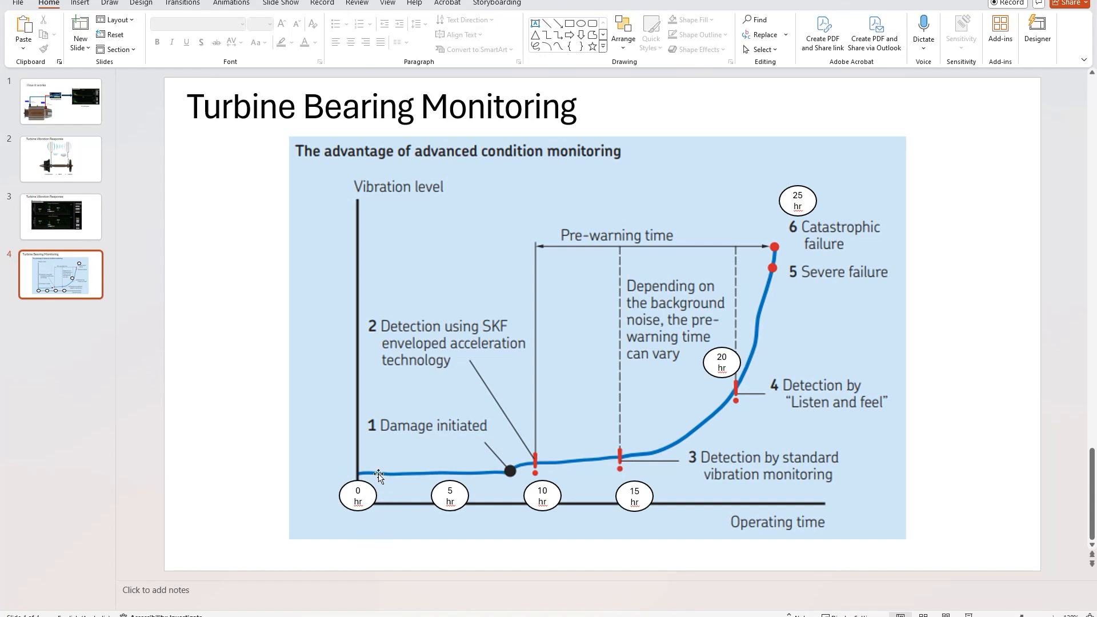
mouse_move(338, 476)
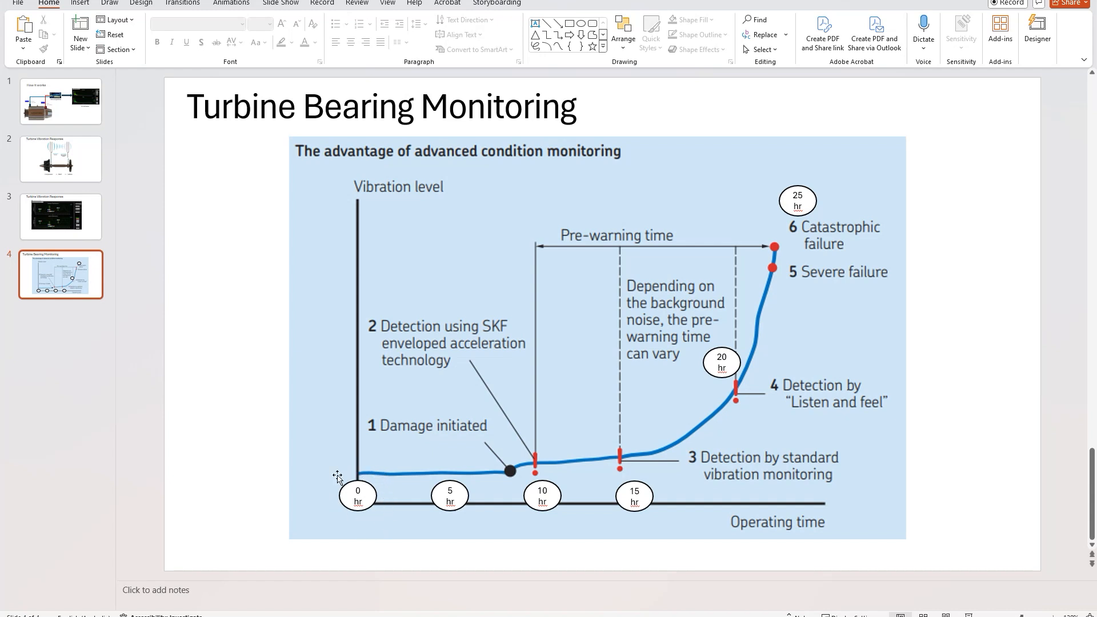
mouse_move(452, 525)
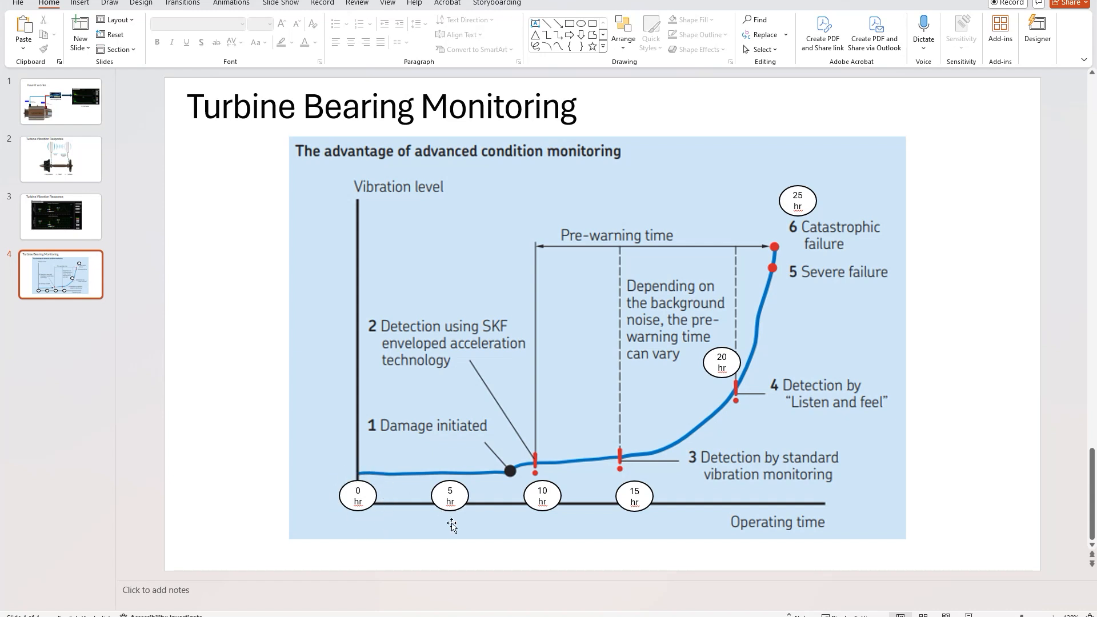
mouse_move(453, 529)
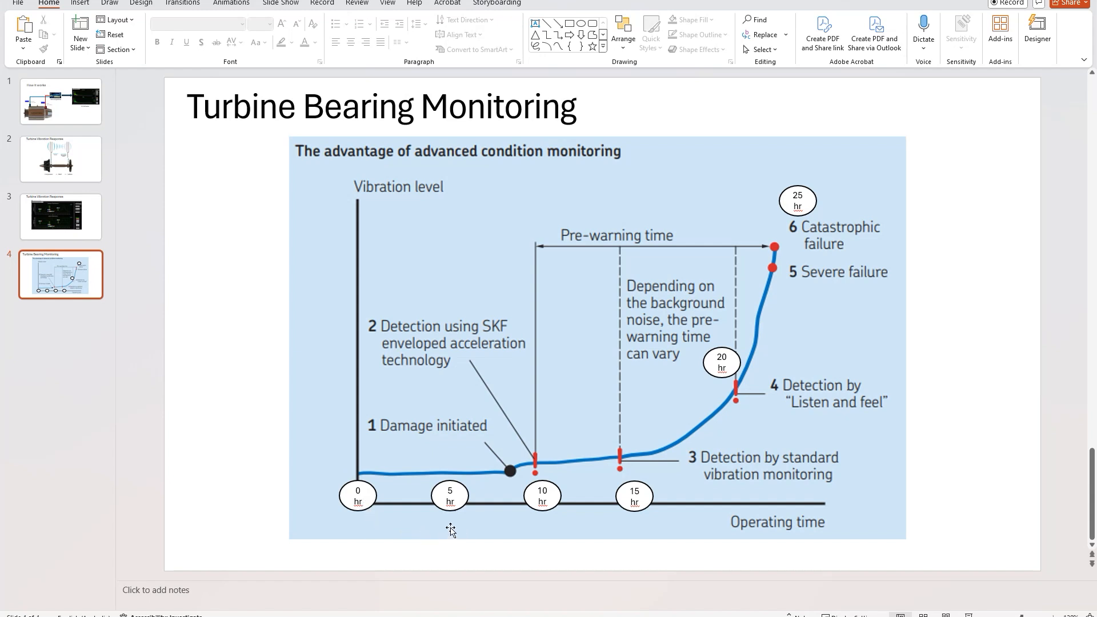
mouse_move(535, 527)
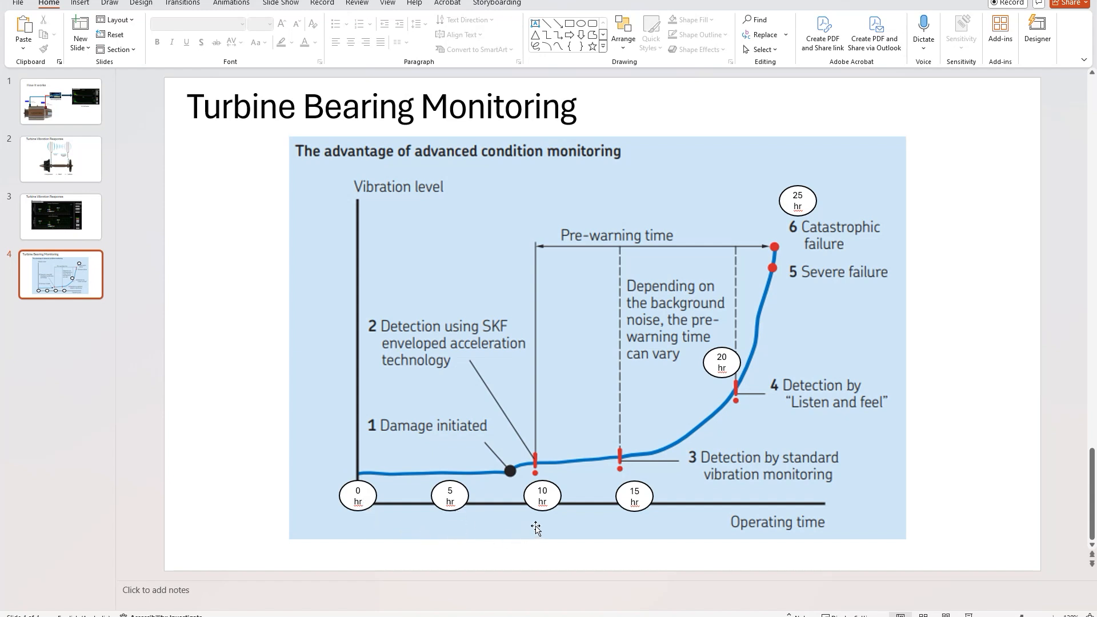
mouse_move(467, 534)
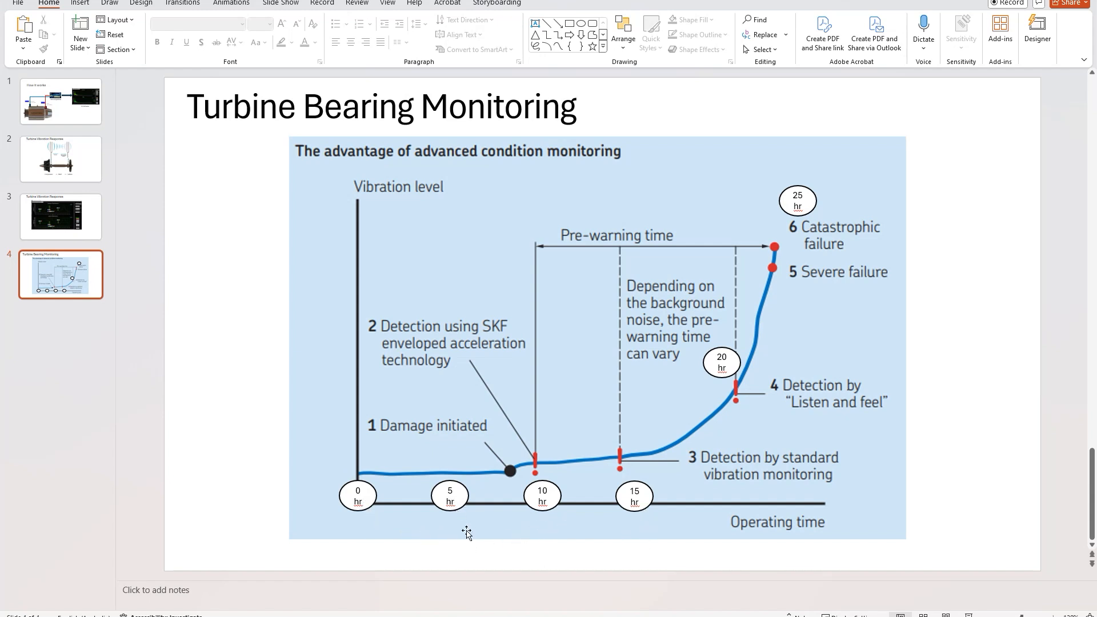
mouse_move(744, 392)
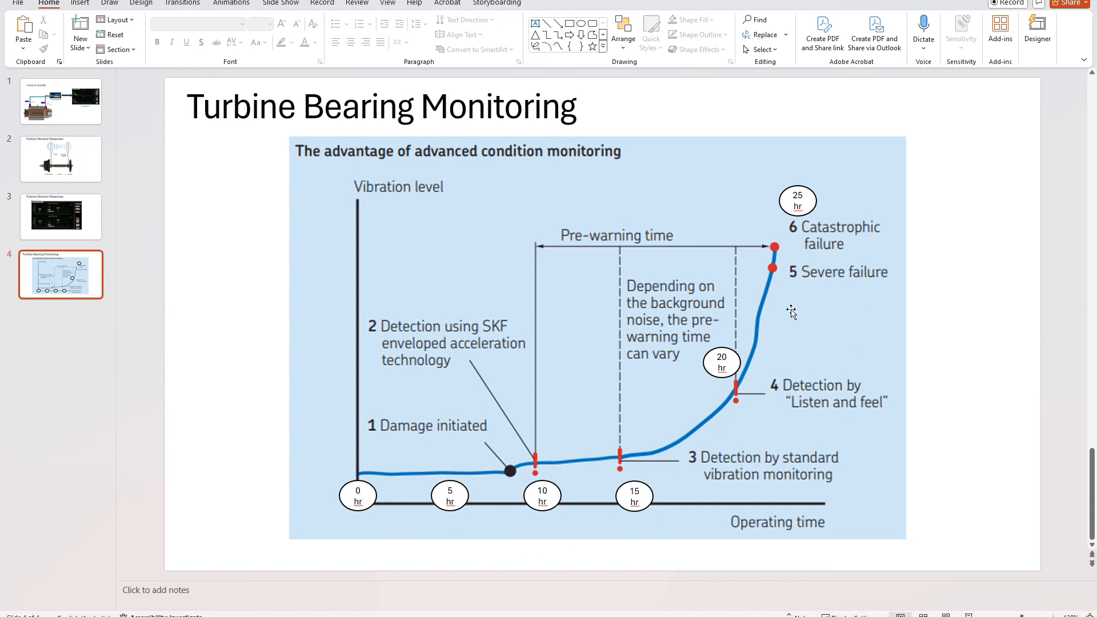
mouse_move(459, 507)
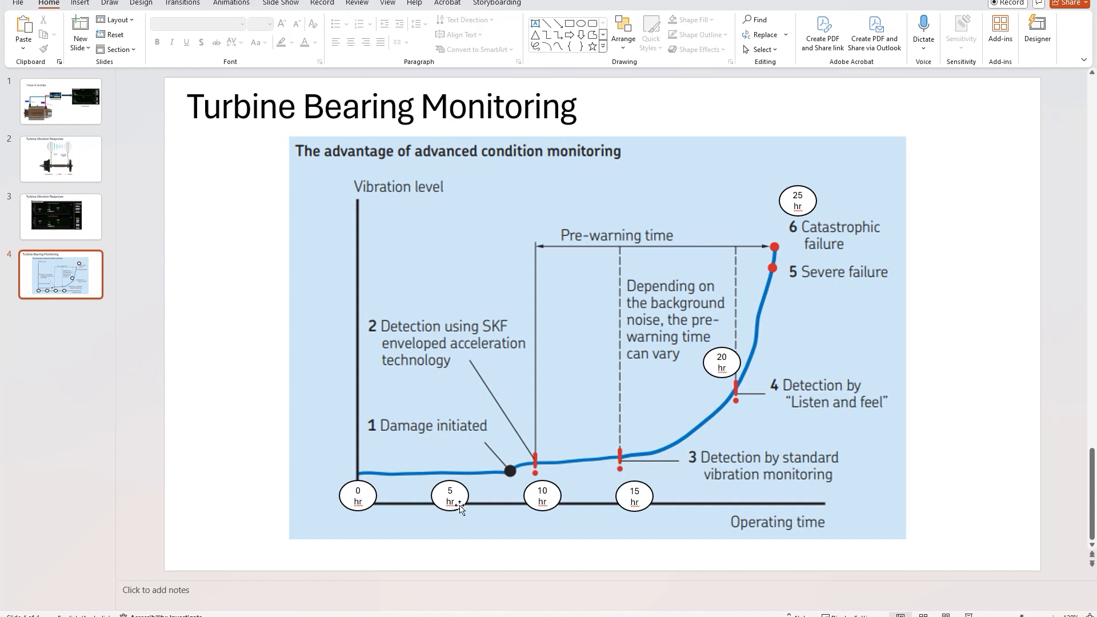
mouse_move(562, 504)
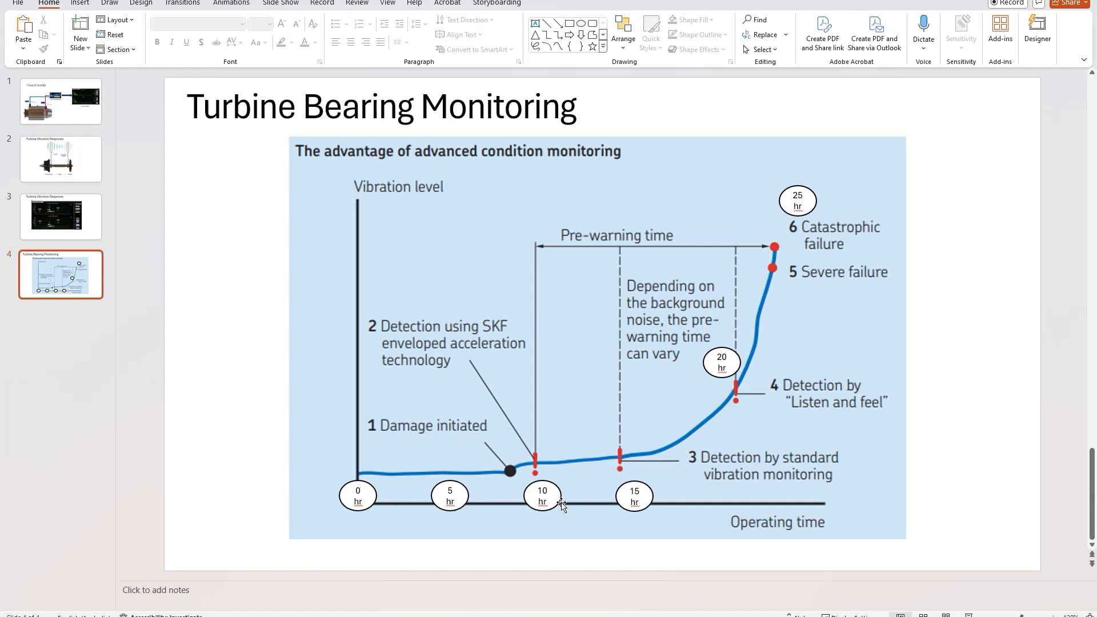
mouse_move(550, 467)
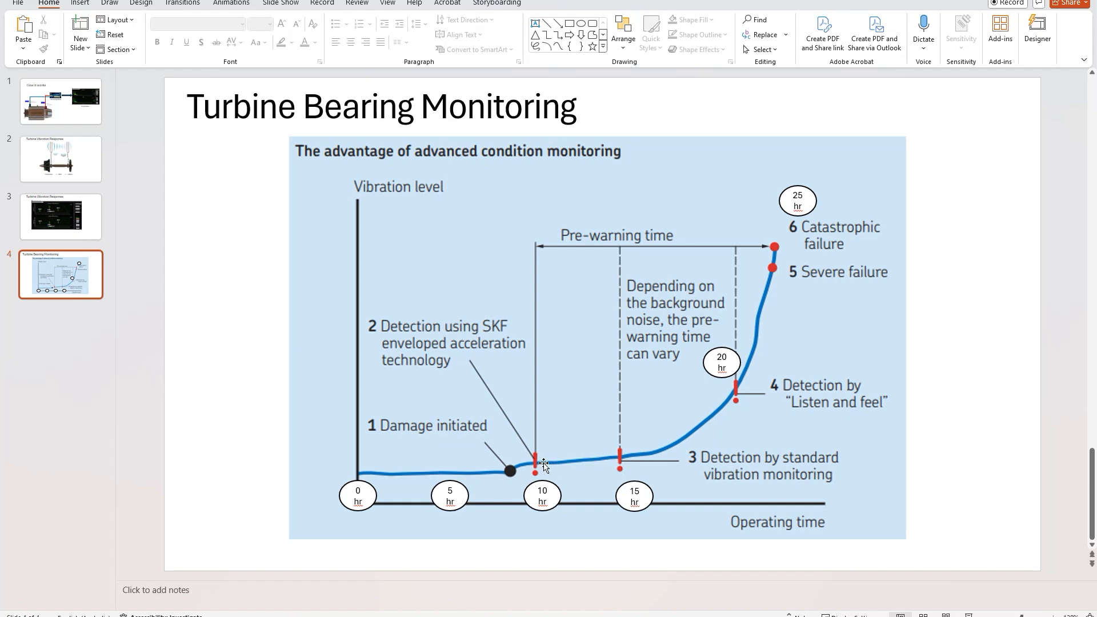
mouse_move(603, 465)
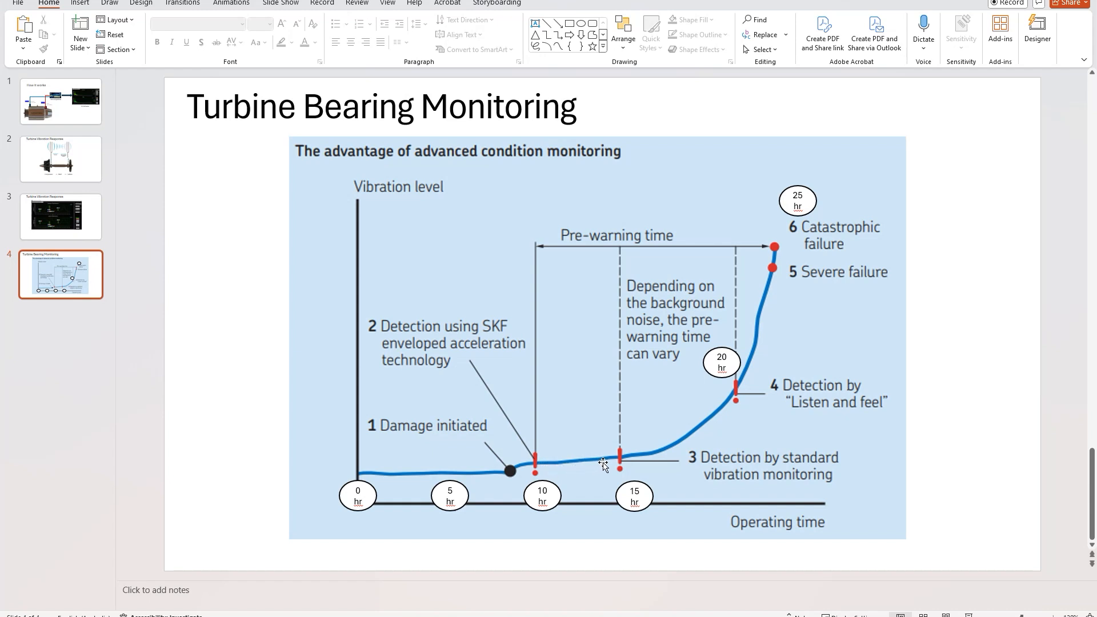
mouse_move(665, 460)
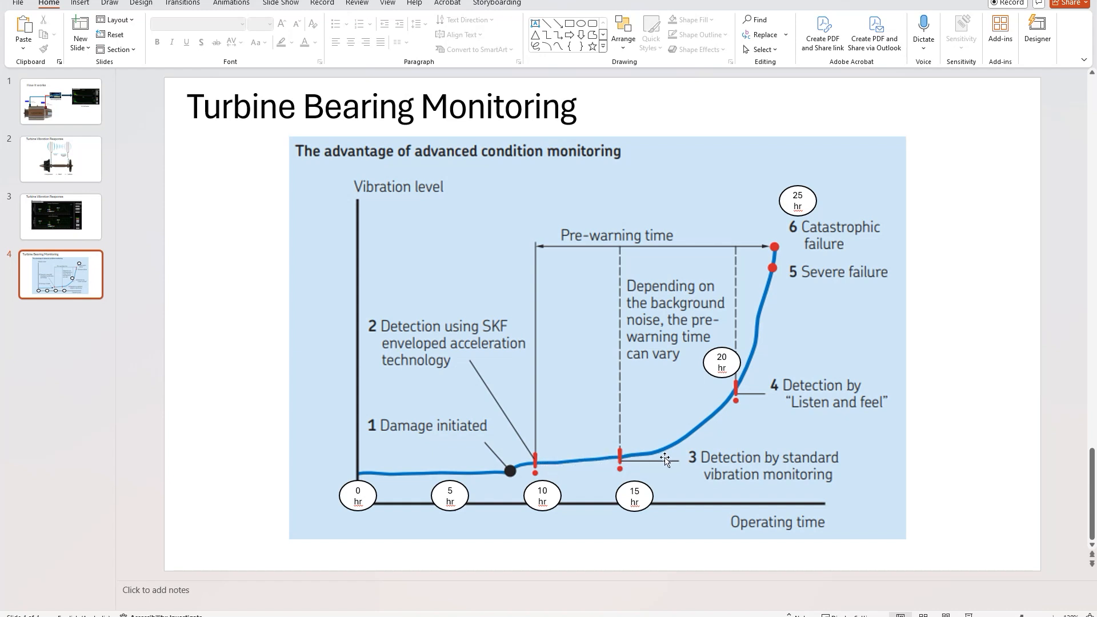
mouse_move(739, 432)
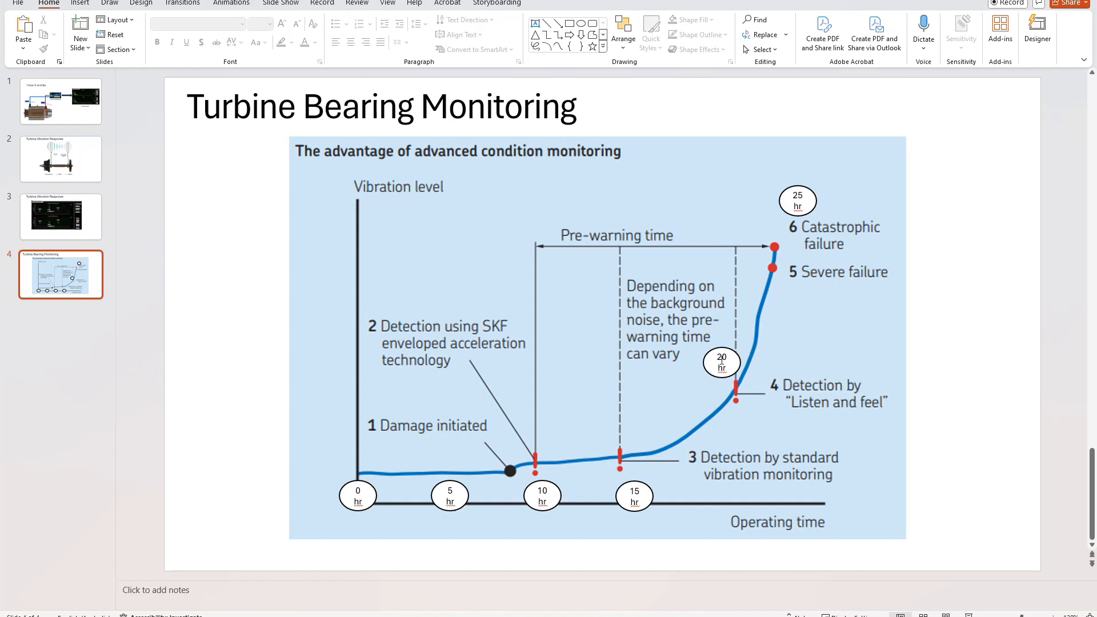
mouse_move(717, 345)
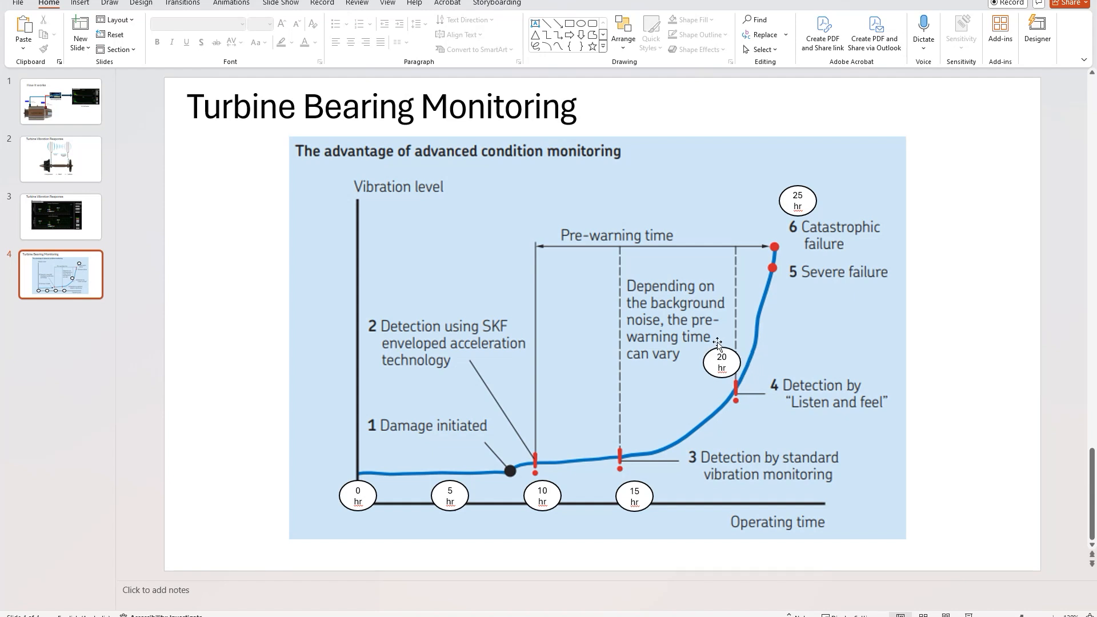
mouse_move(737, 346)
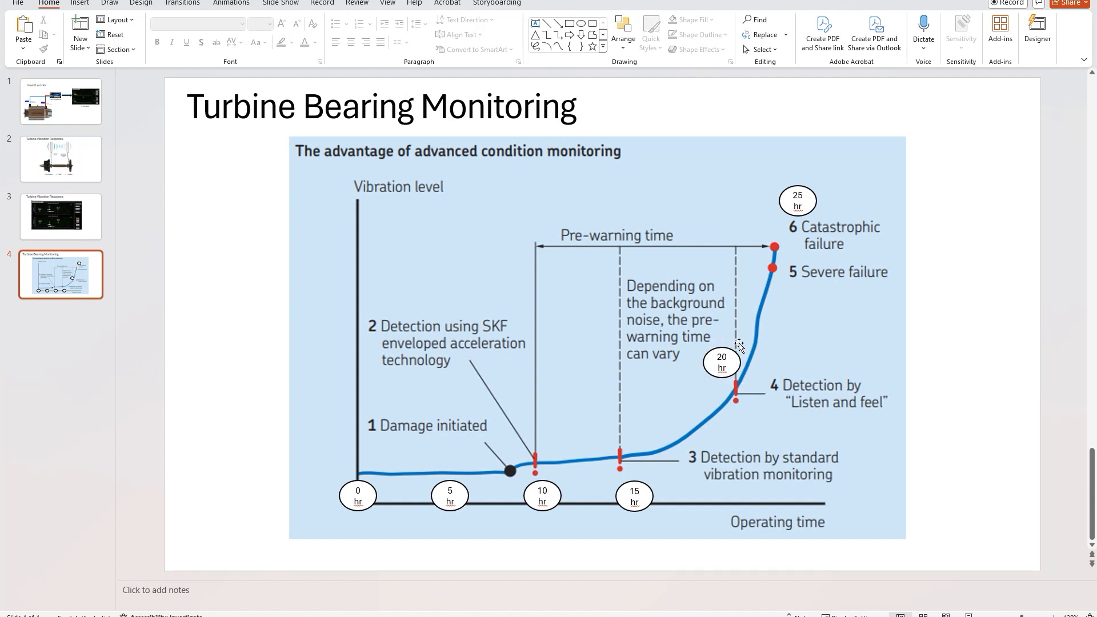
mouse_move(824, 409)
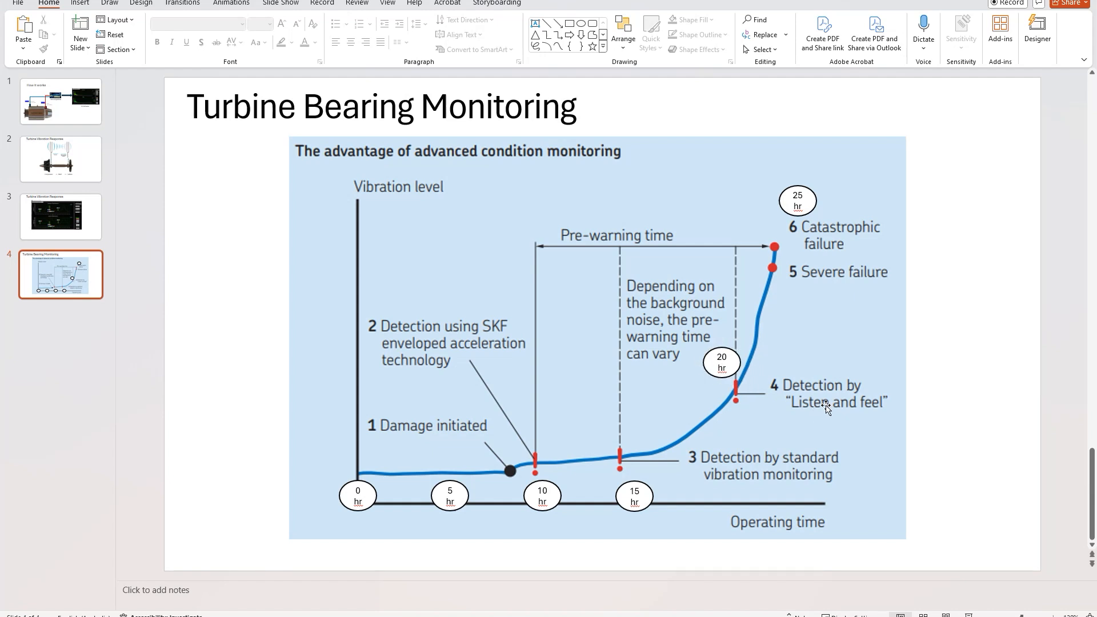
mouse_move(867, 416)
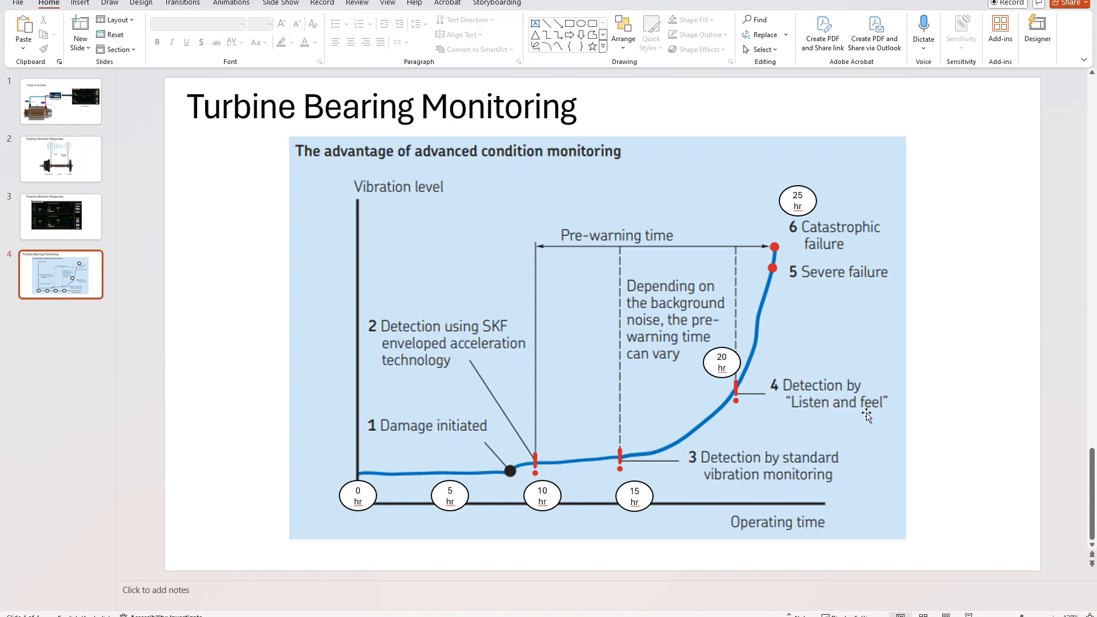
mouse_move(880, 418)
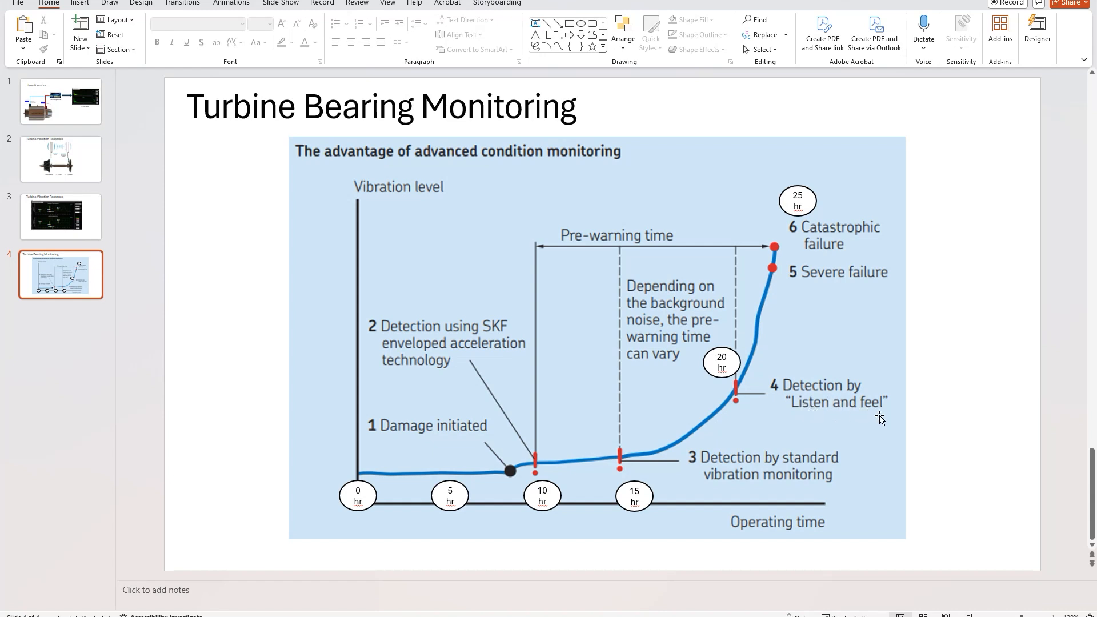
mouse_move(884, 415)
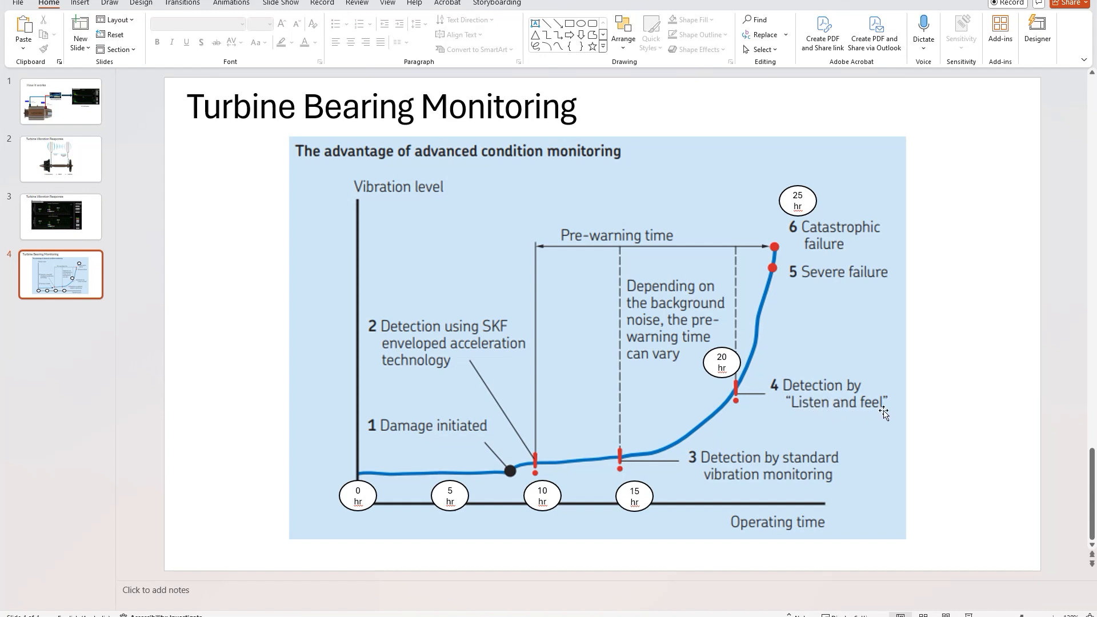
mouse_move(859, 421)
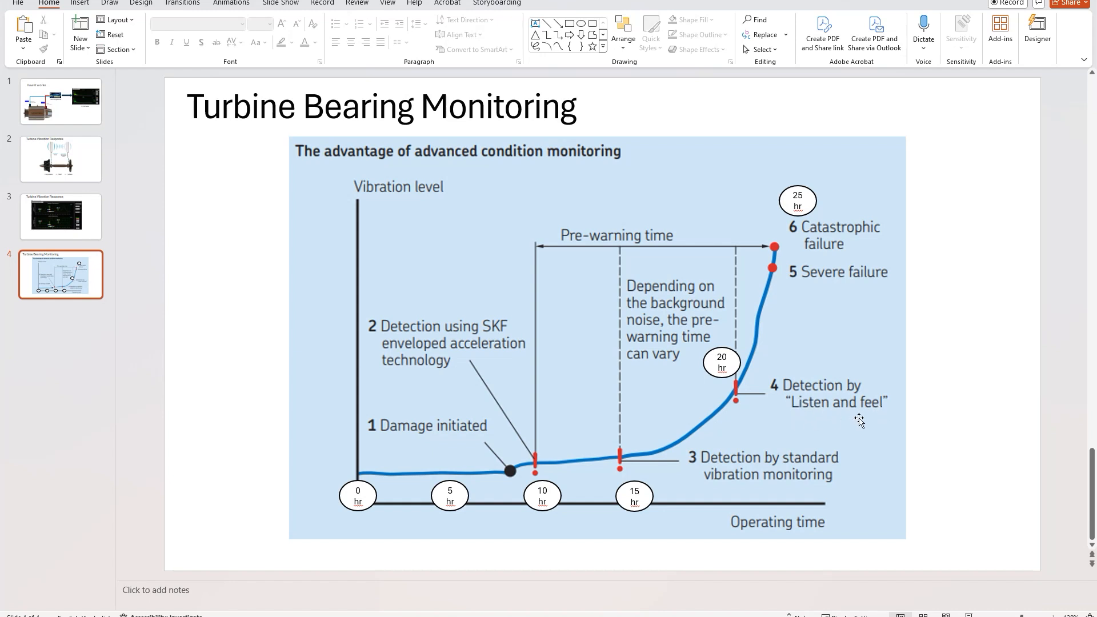
mouse_move(779, 390)
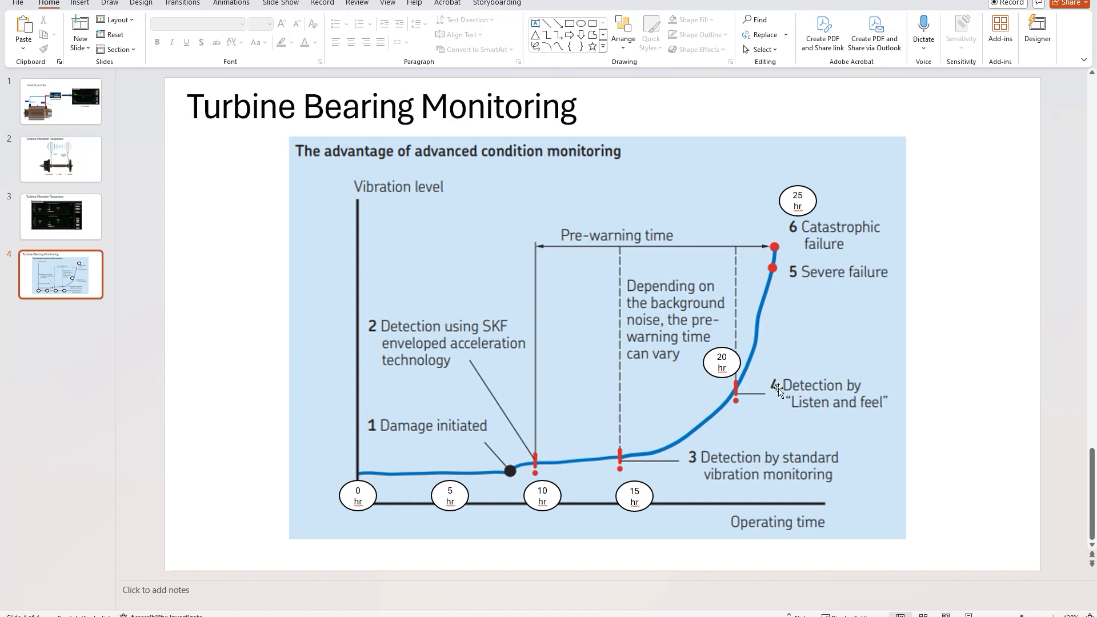
mouse_move(696, 350)
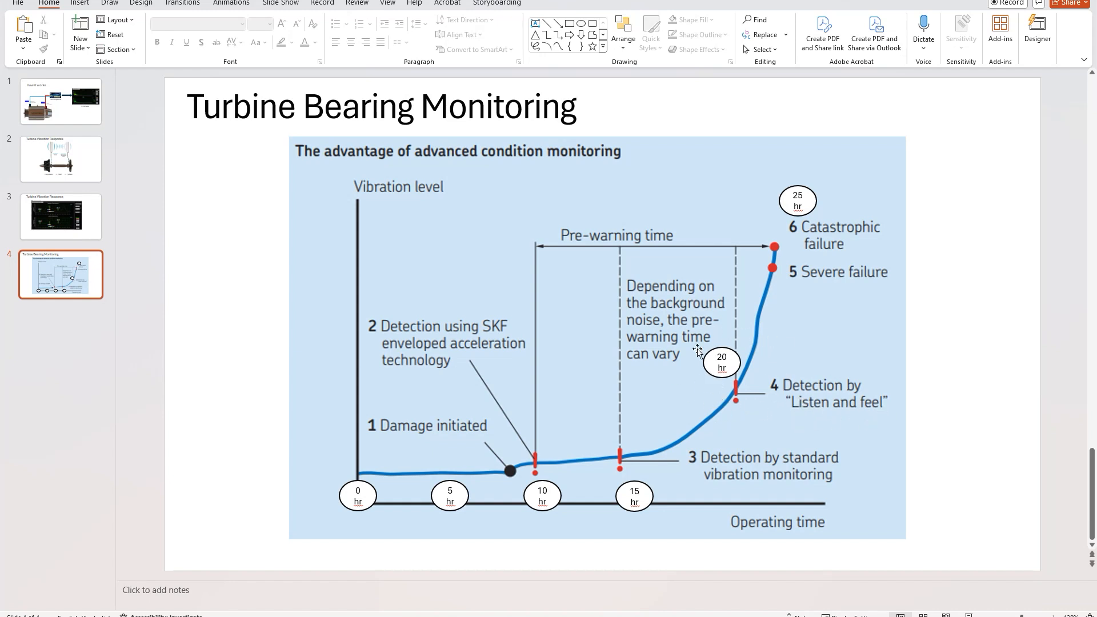
mouse_move(802, 343)
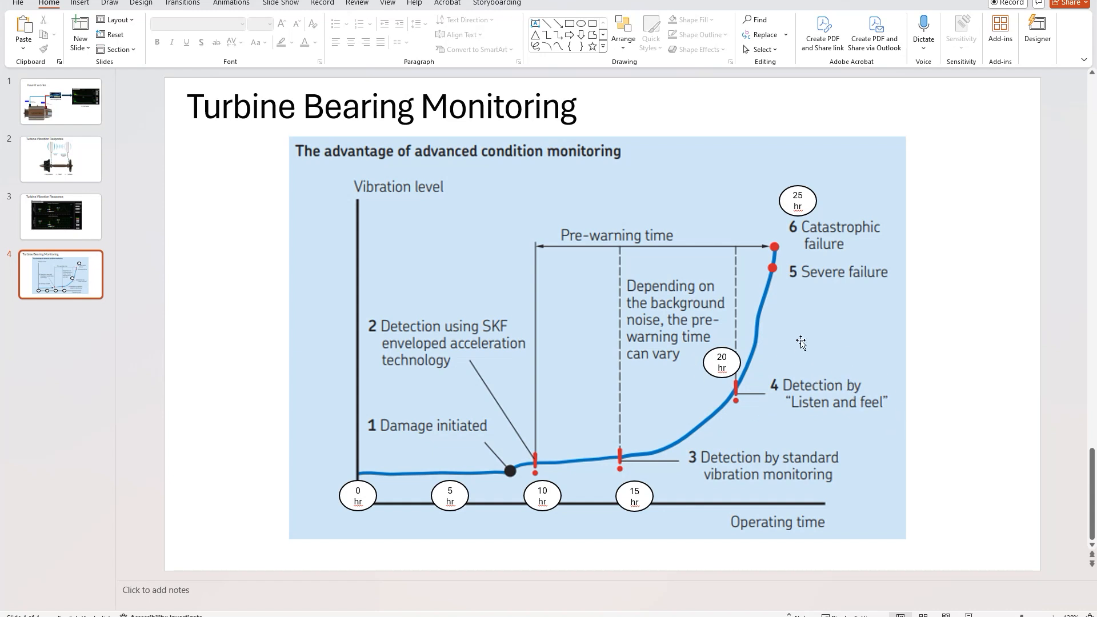
mouse_move(770, 329)
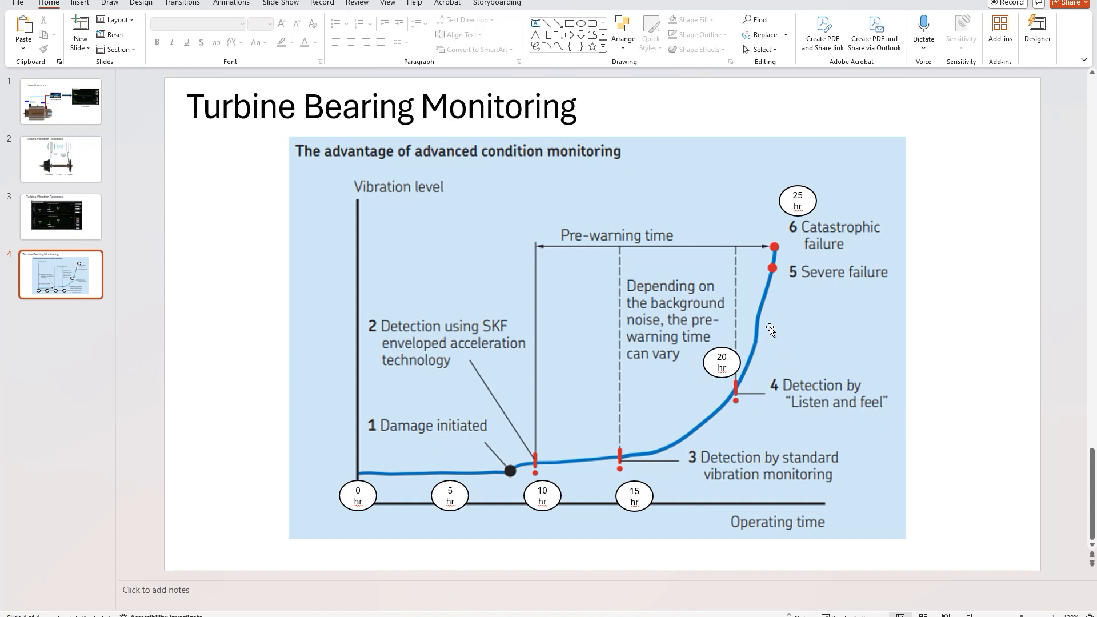
mouse_move(743, 422)
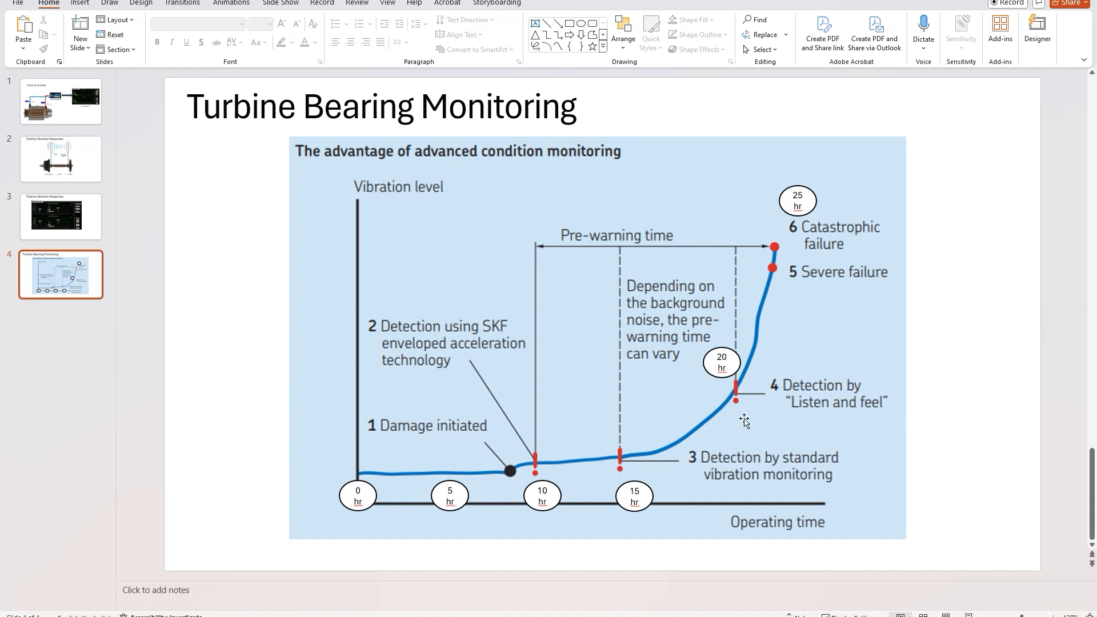
mouse_move(732, 408)
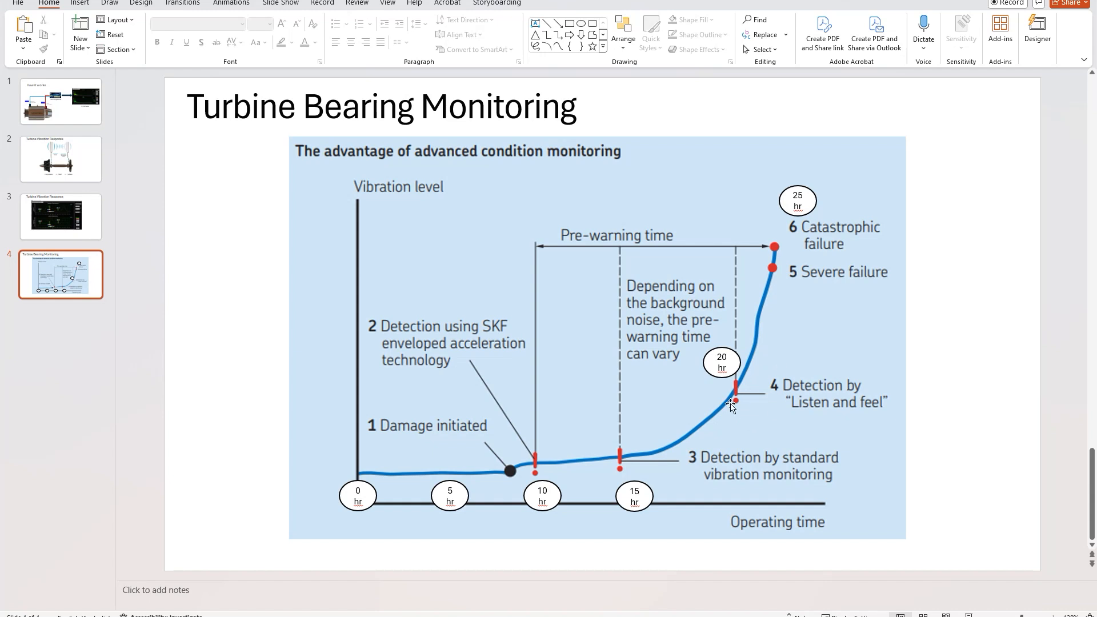
mouse_move(754, 263)
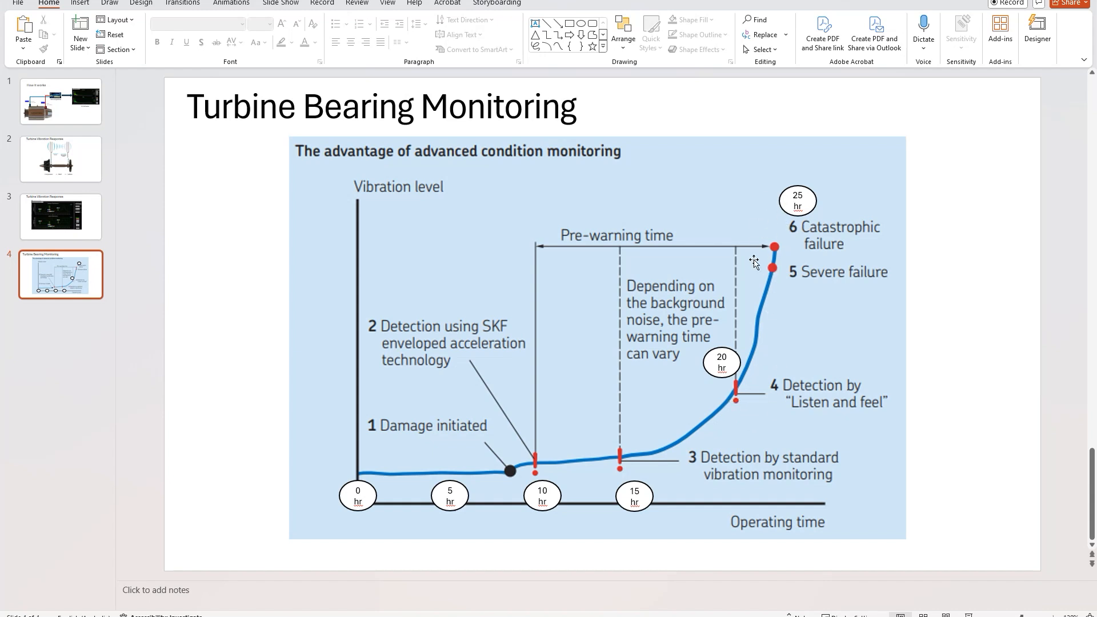
mouse_move(774, 291)
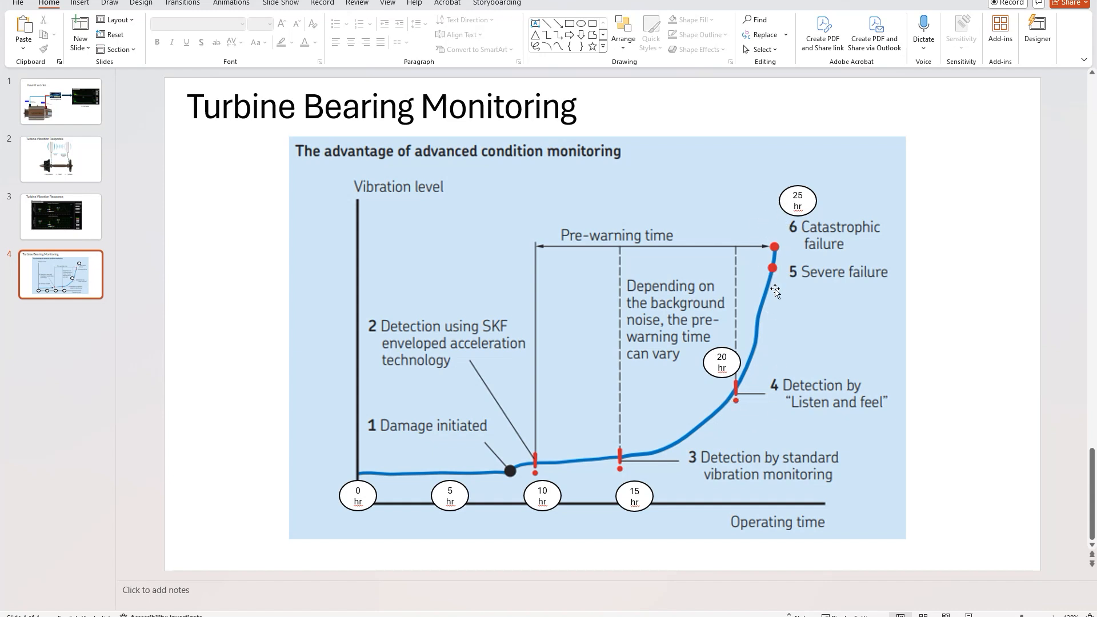
mouse_move(300, 499)
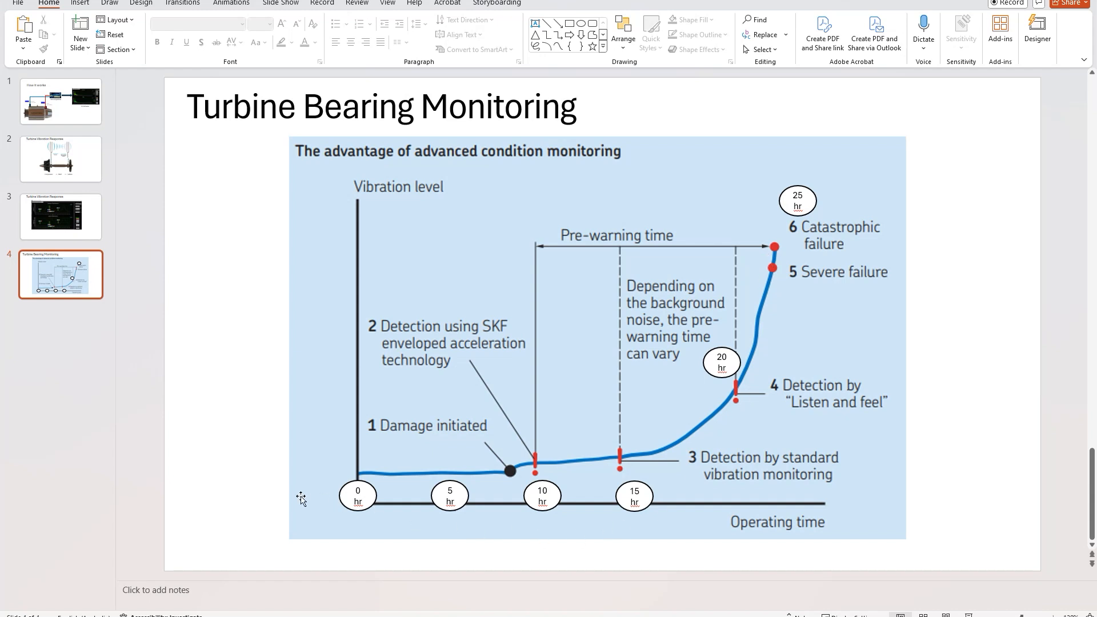
mouse_move(360, 504)
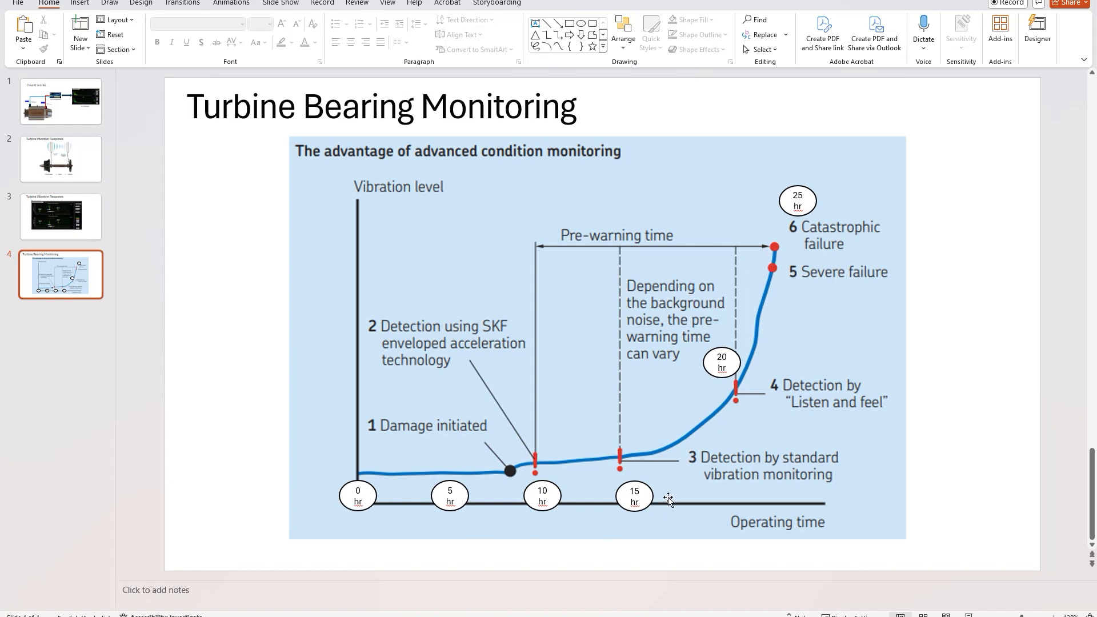
mouse_move(412, 511)
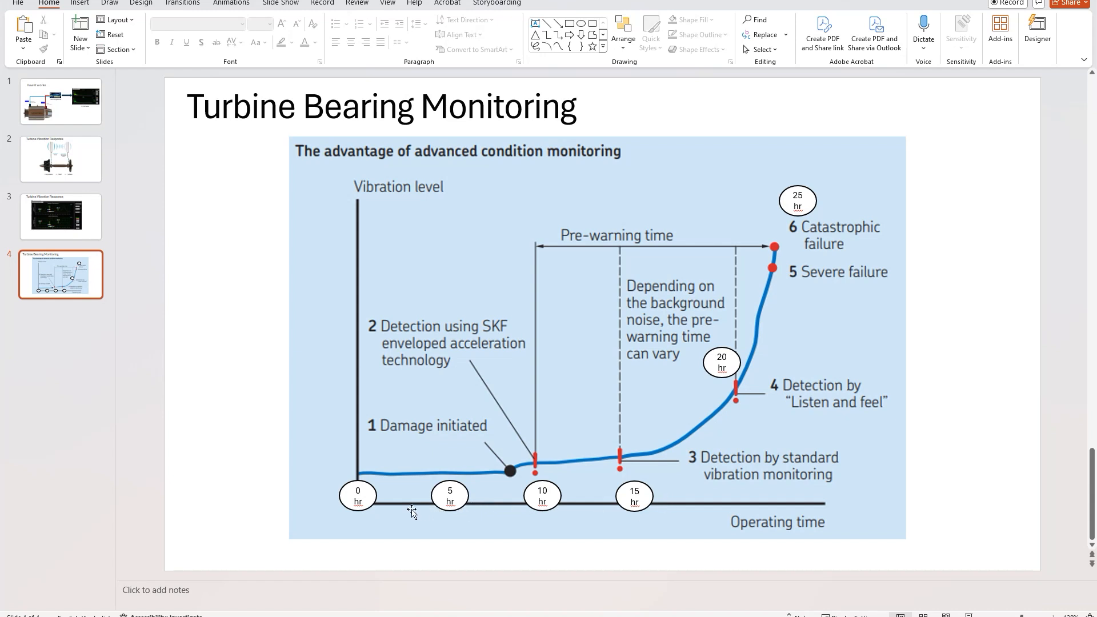
mouse_move(513, 471)
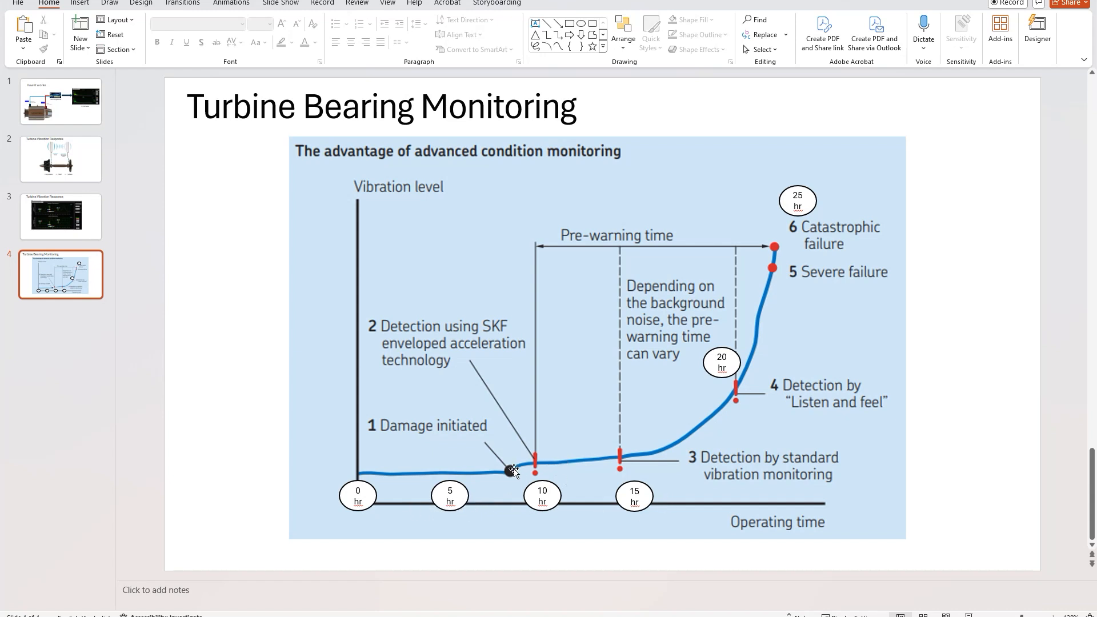
mouse_move(804, 287)
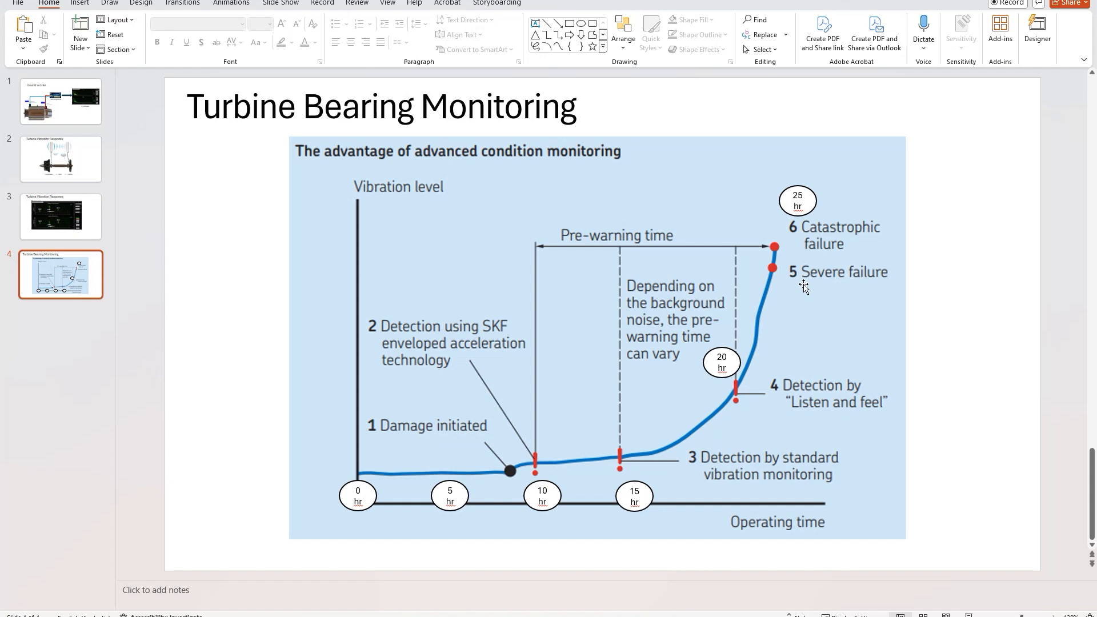
mouse_move(625, 254)
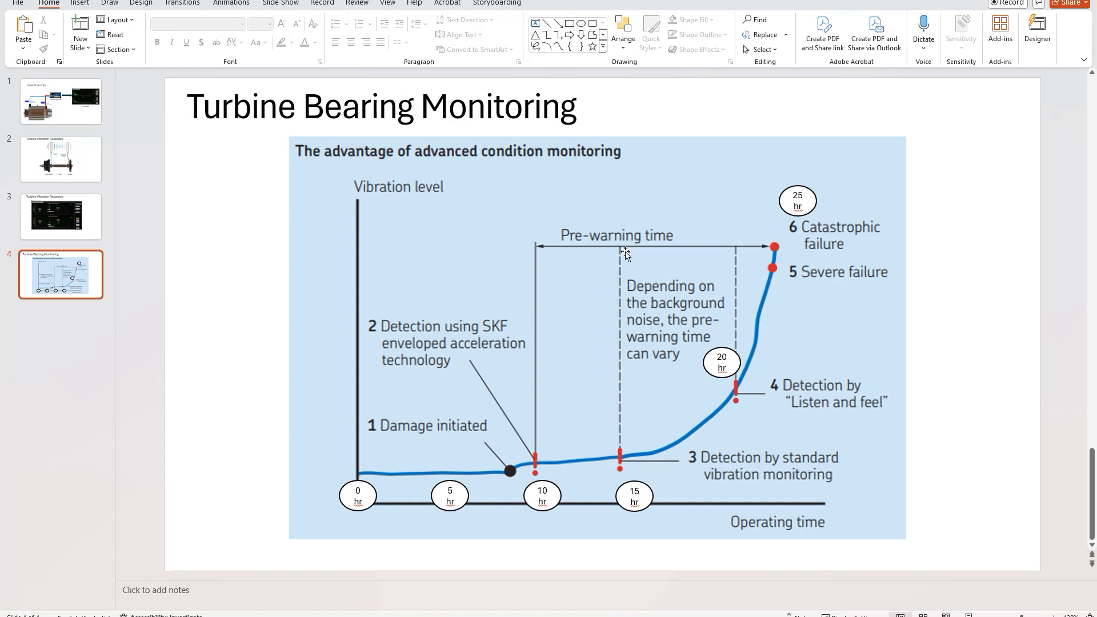
mouse_move(599, 419)
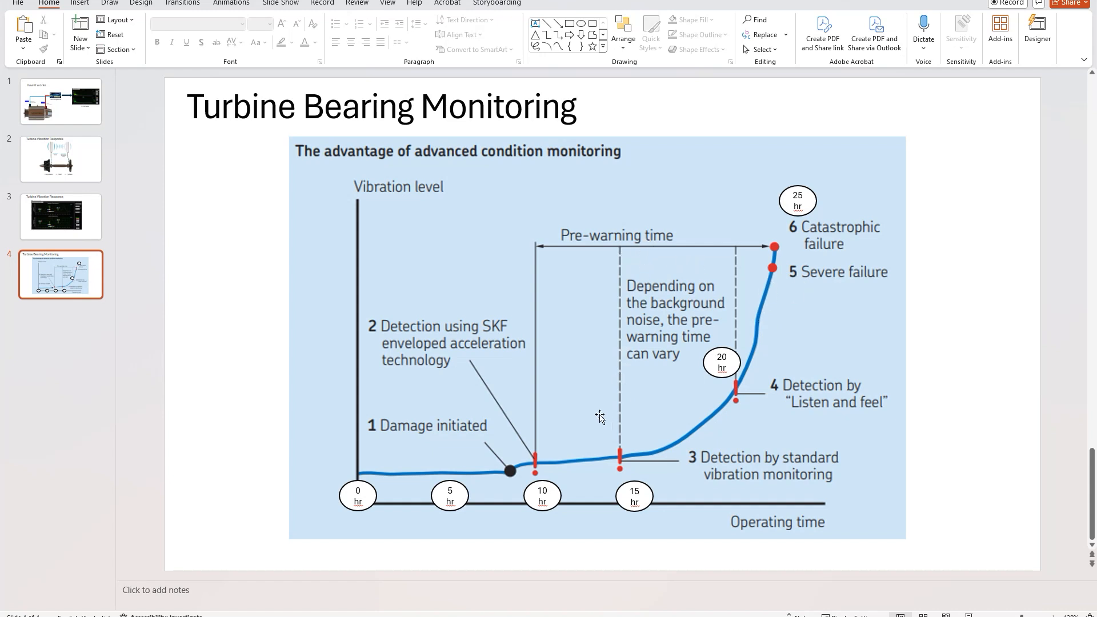
mouse_move(628, 259)
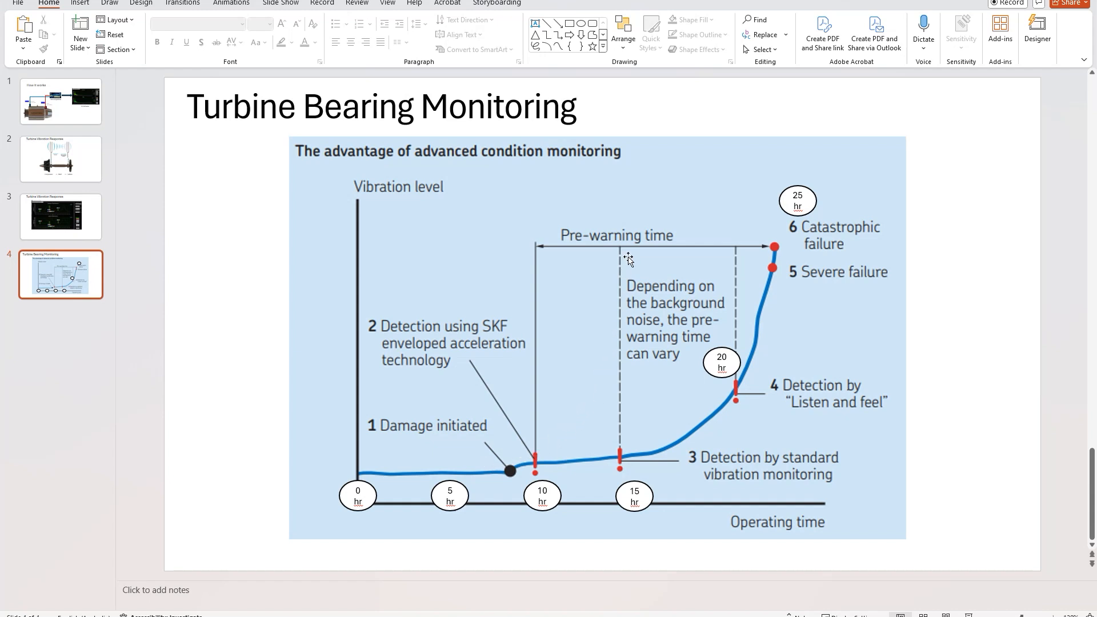
mouse_move(675, 457)
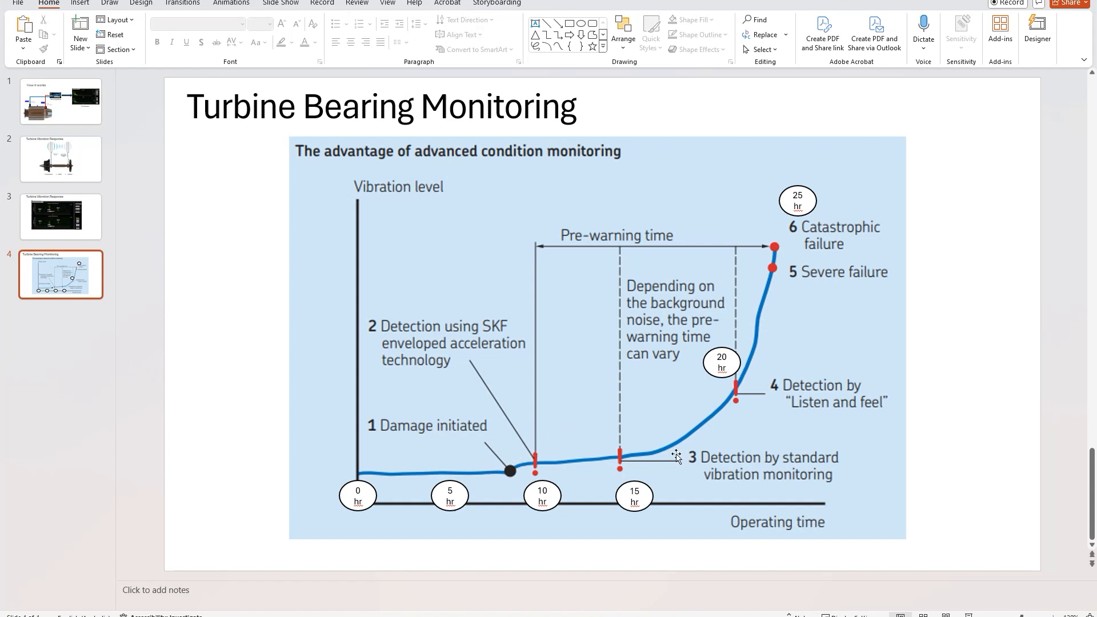
mouse_move(840, 298)
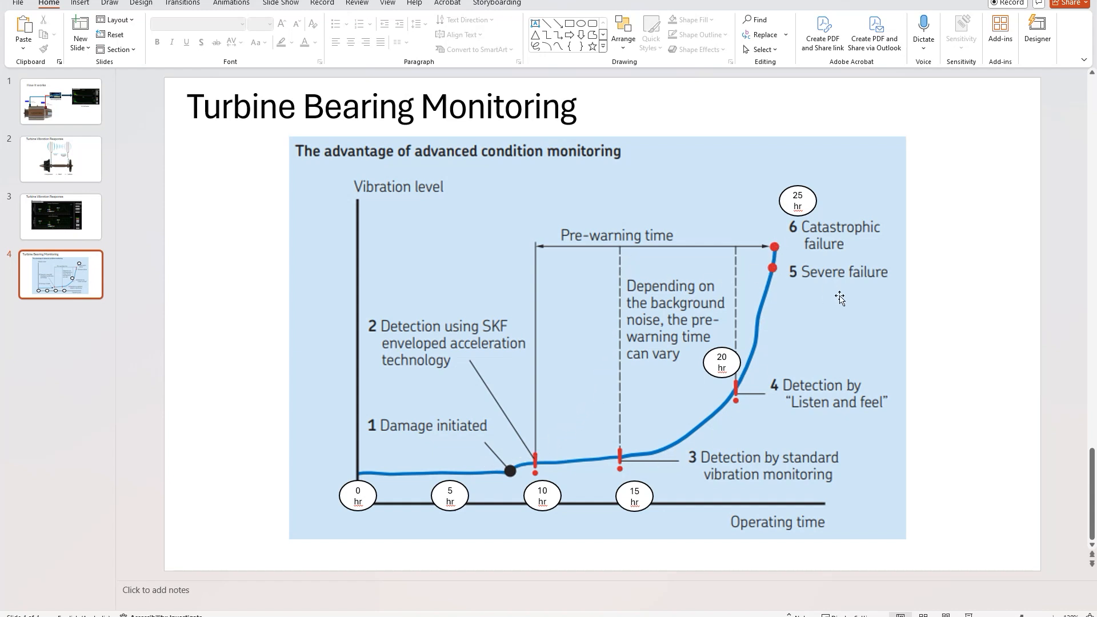